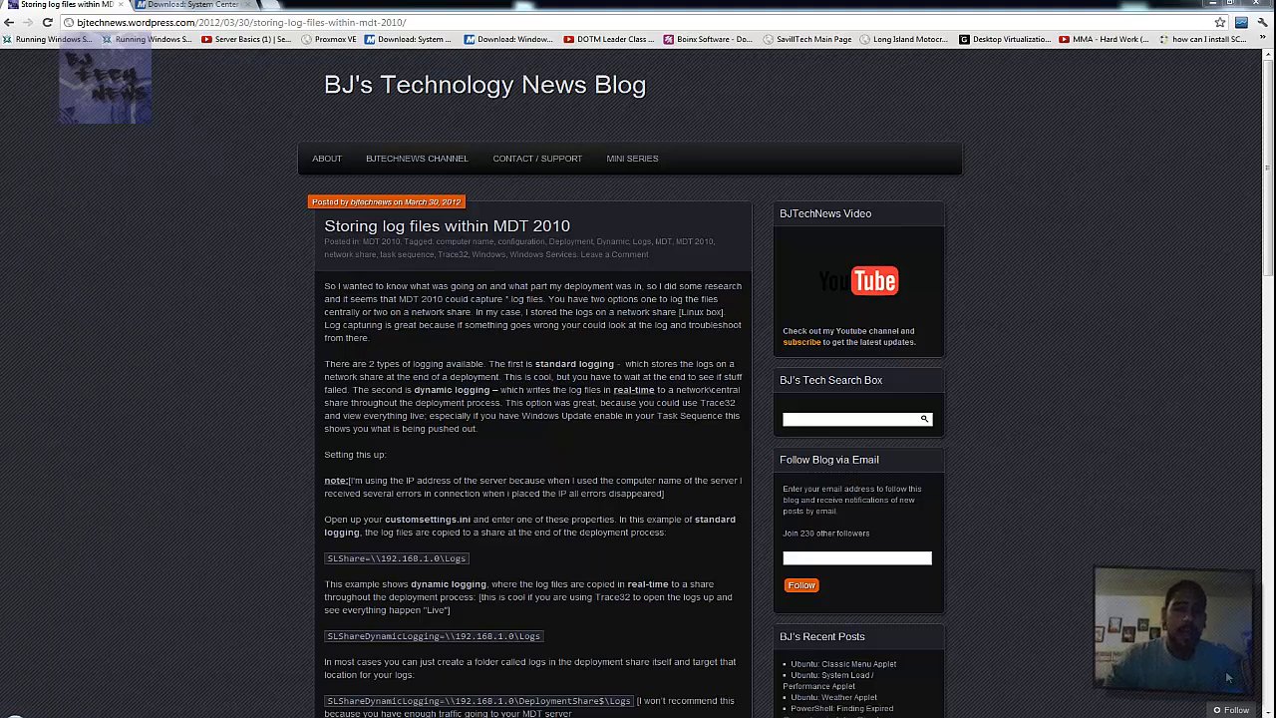
mouse_move(559, 401)
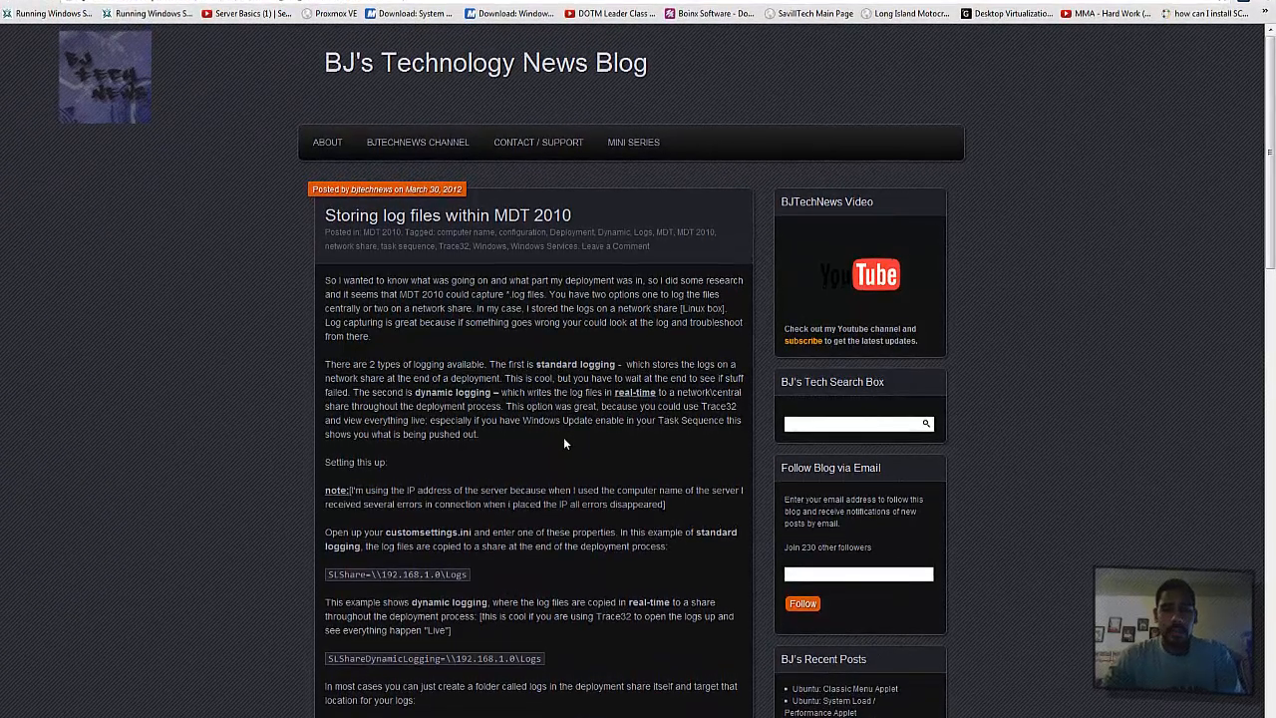
Read through the blog post, highlighting the sentence explaining dynamic logging.
scroll("down", 3)
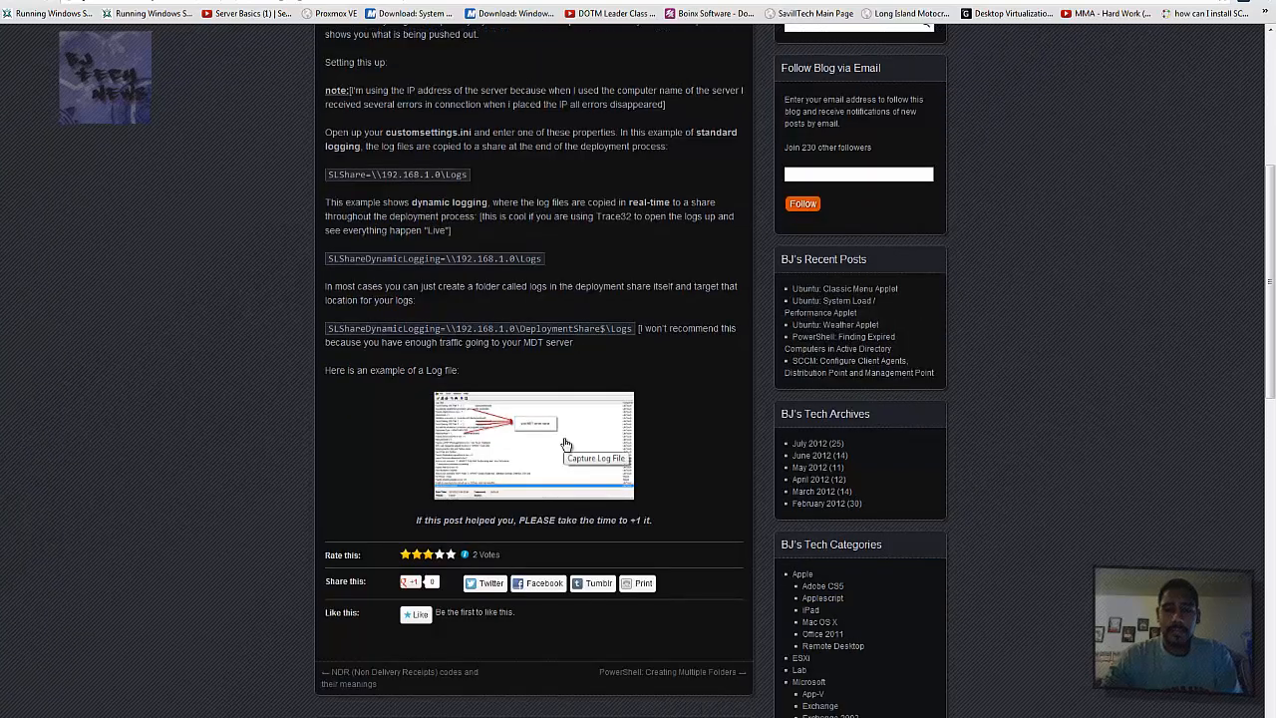
scroll("up", 3)
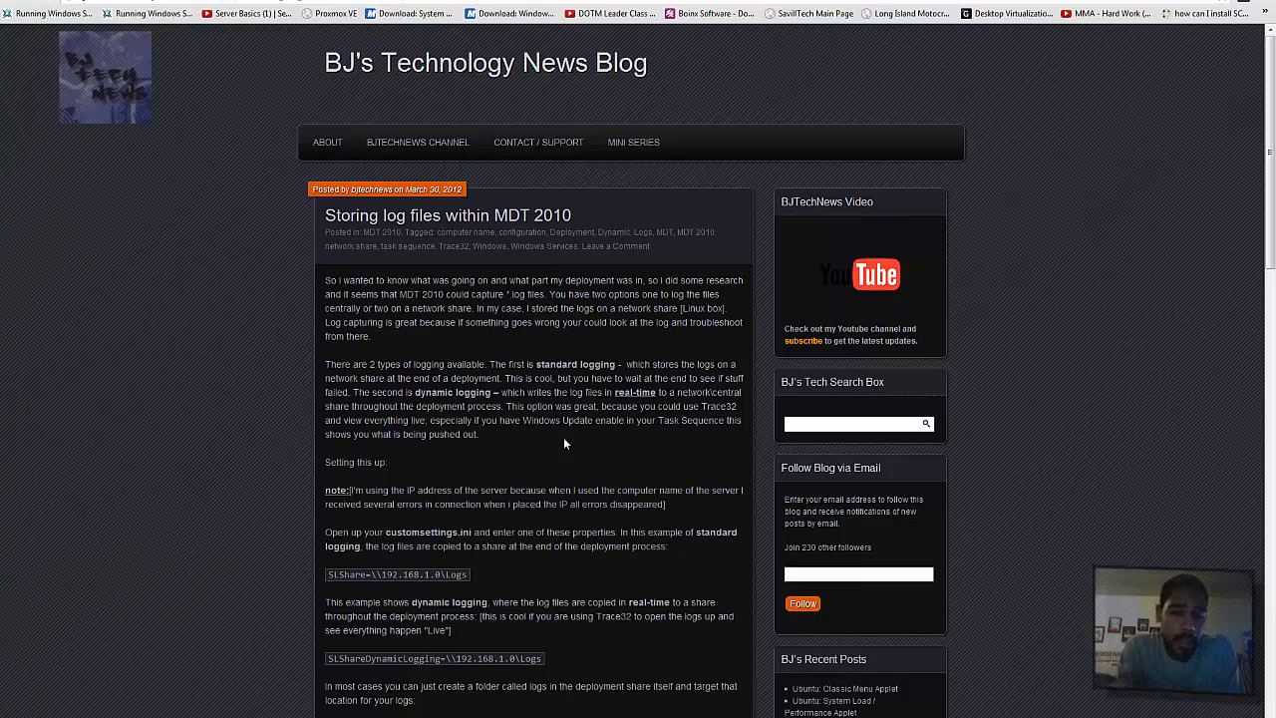
scroll("down", 3)
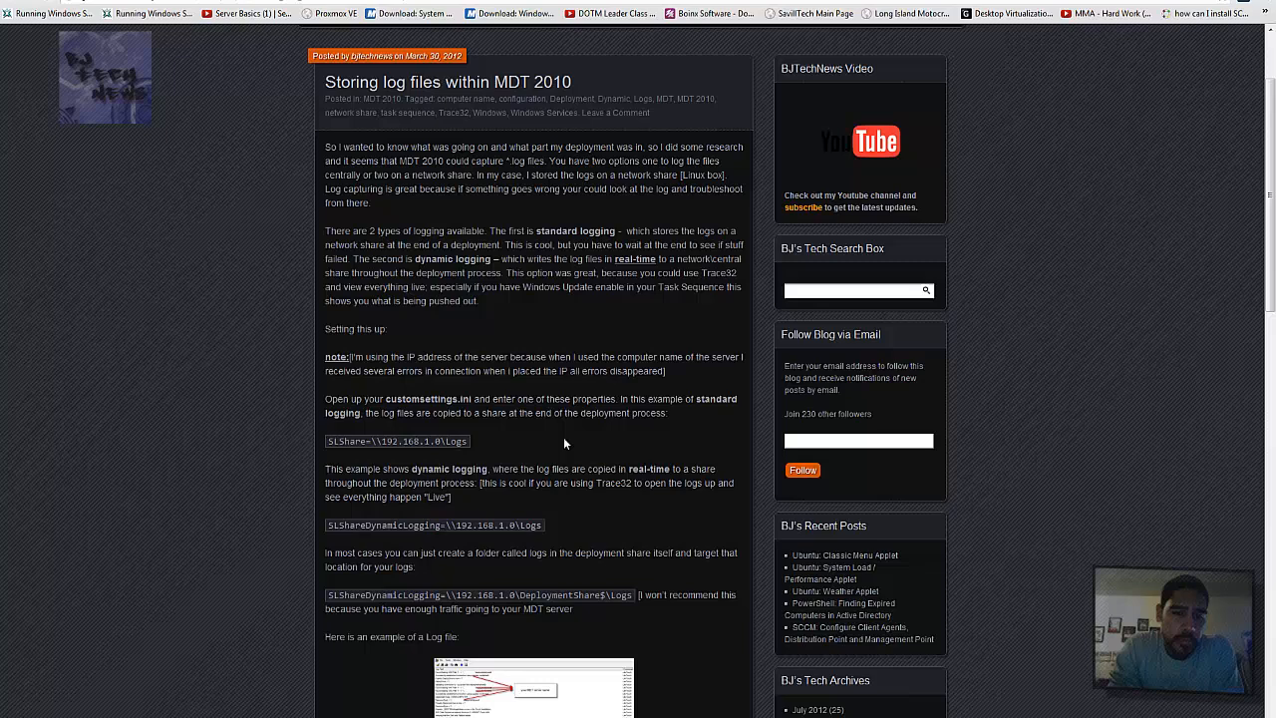
scroll("up", 3)
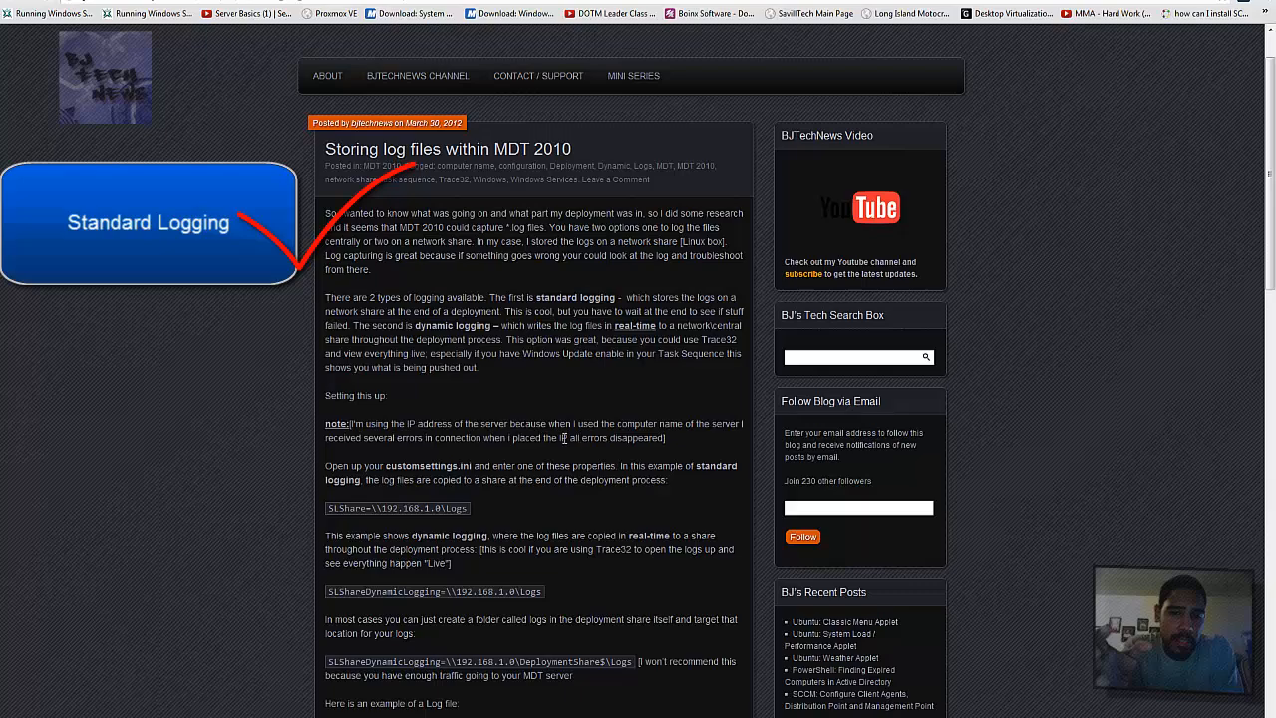
scroll("down", 3)
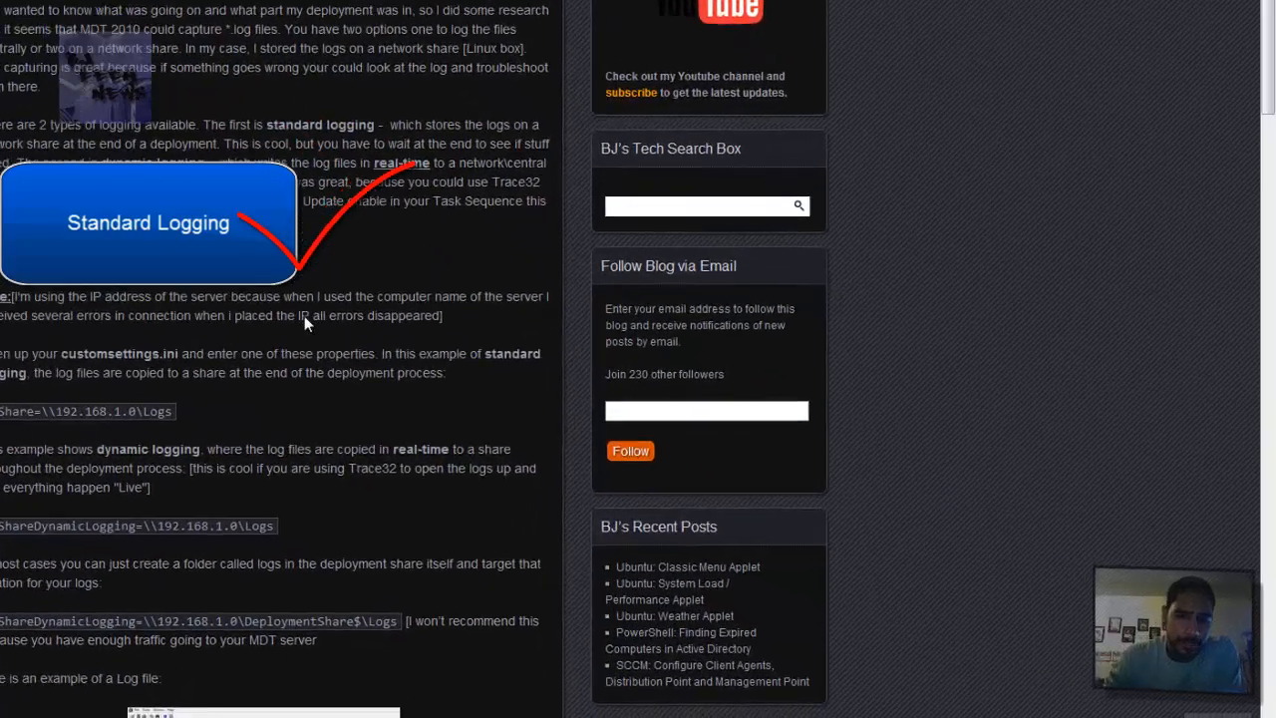
scroll("down", 3)
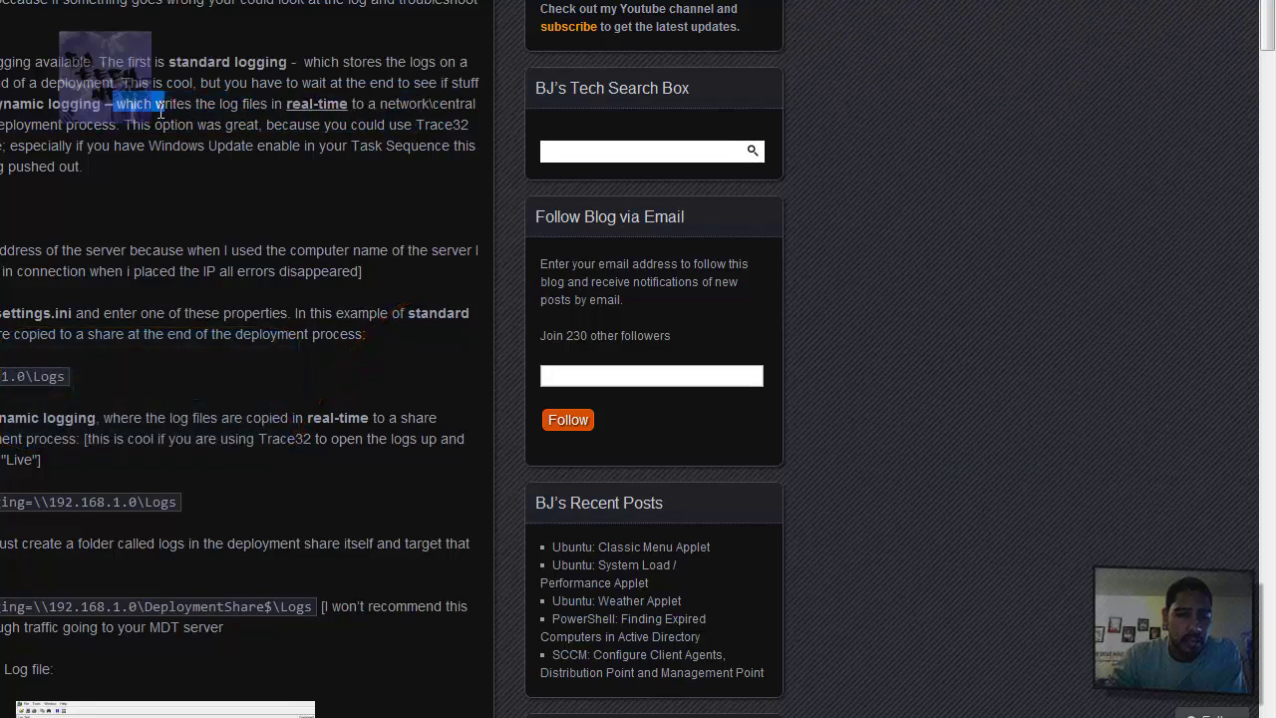
left_click_drag(159, 104, 135, 152)
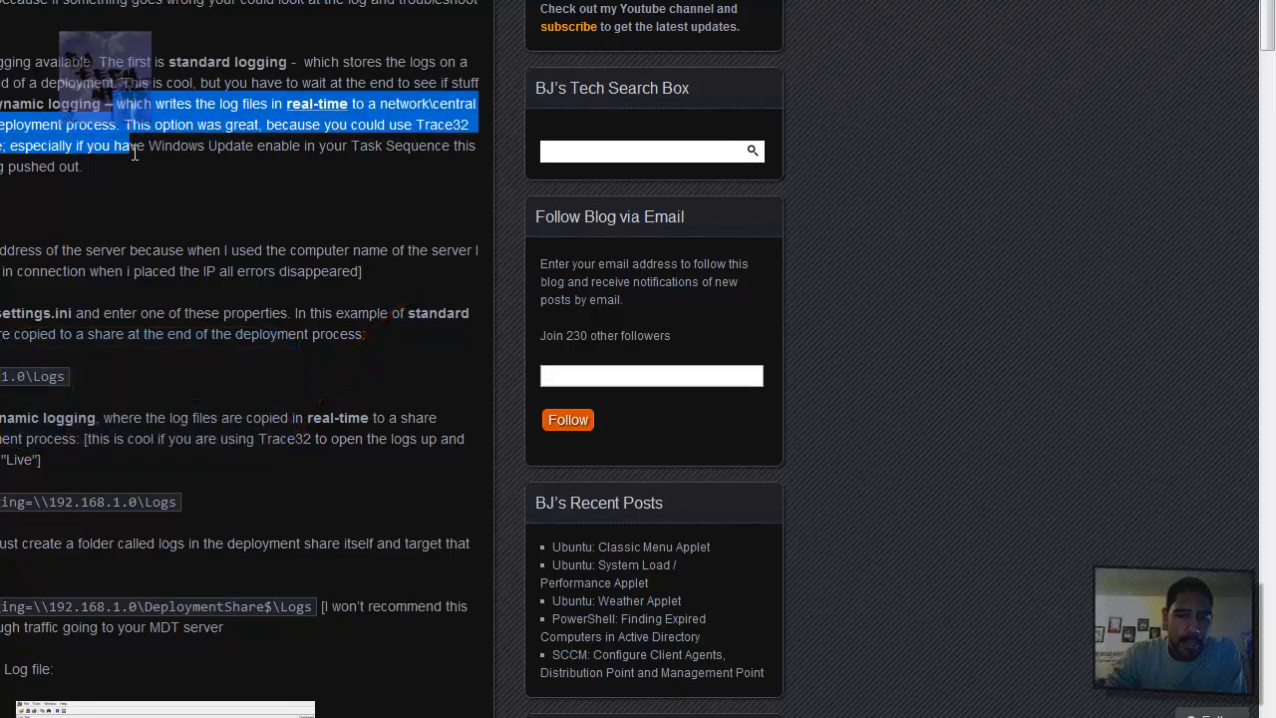
left_click(146, 172)
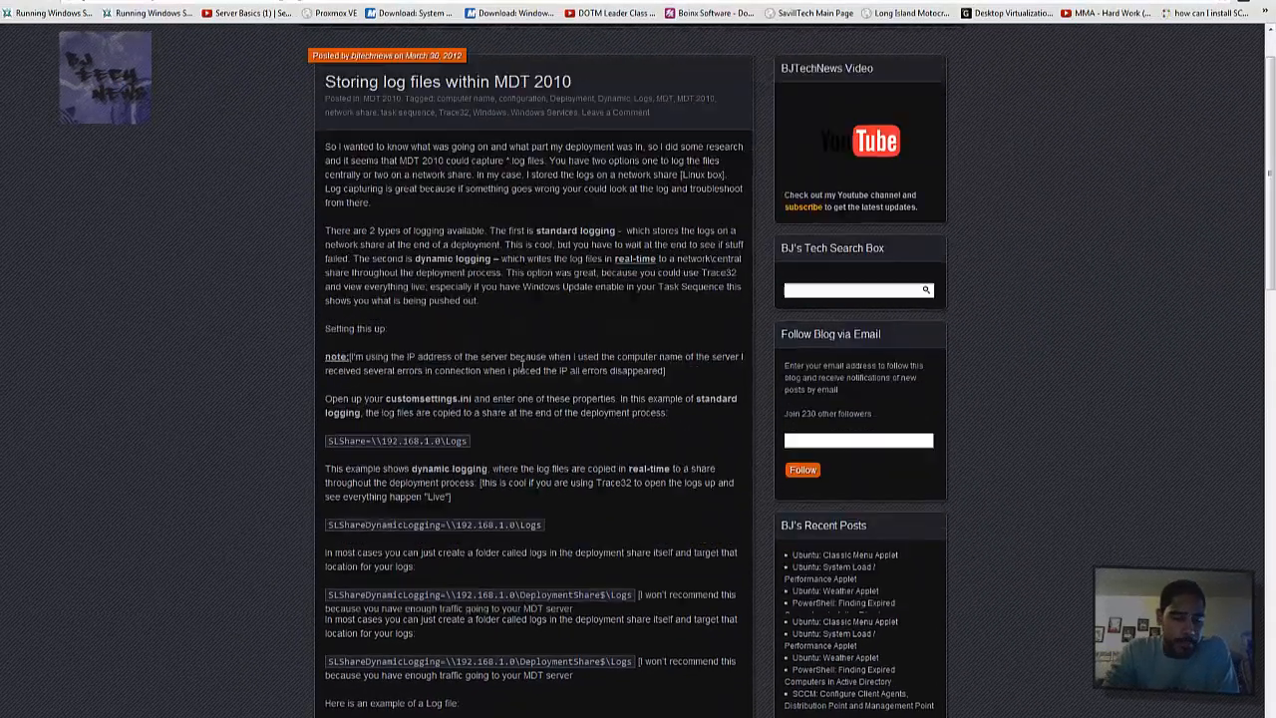
scroll("down", 3)
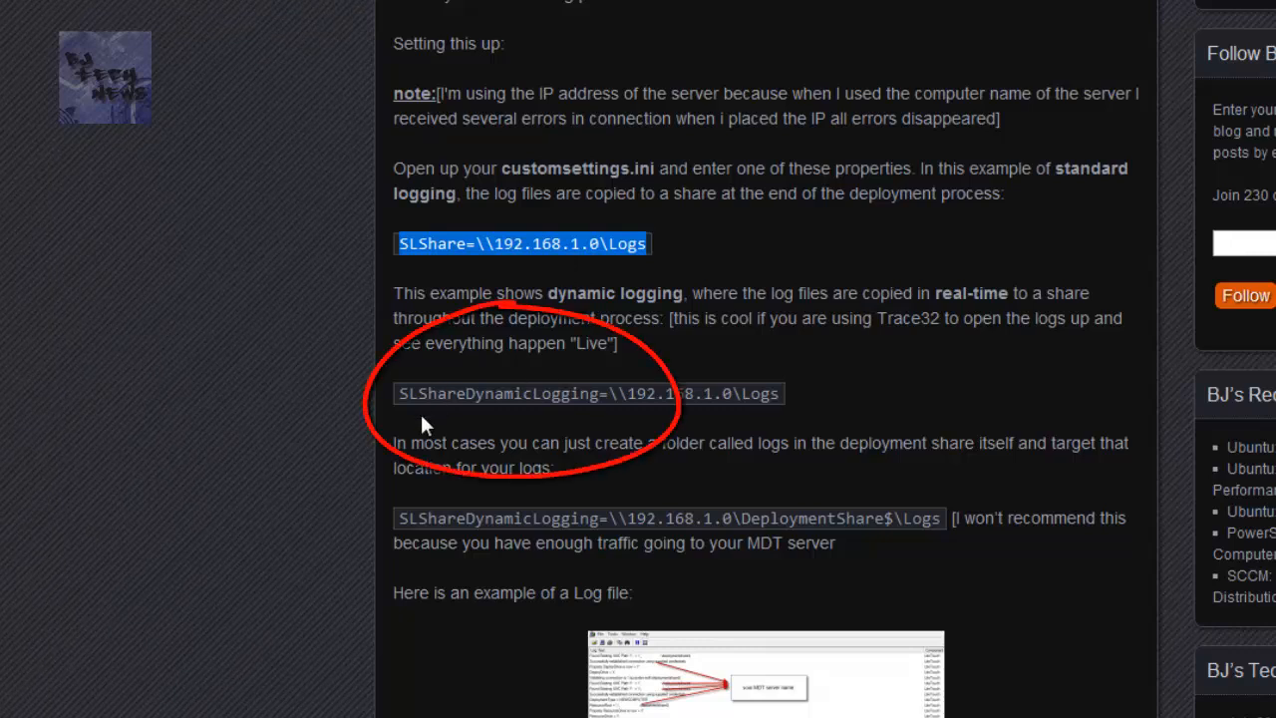
mouse_move(523, 419)
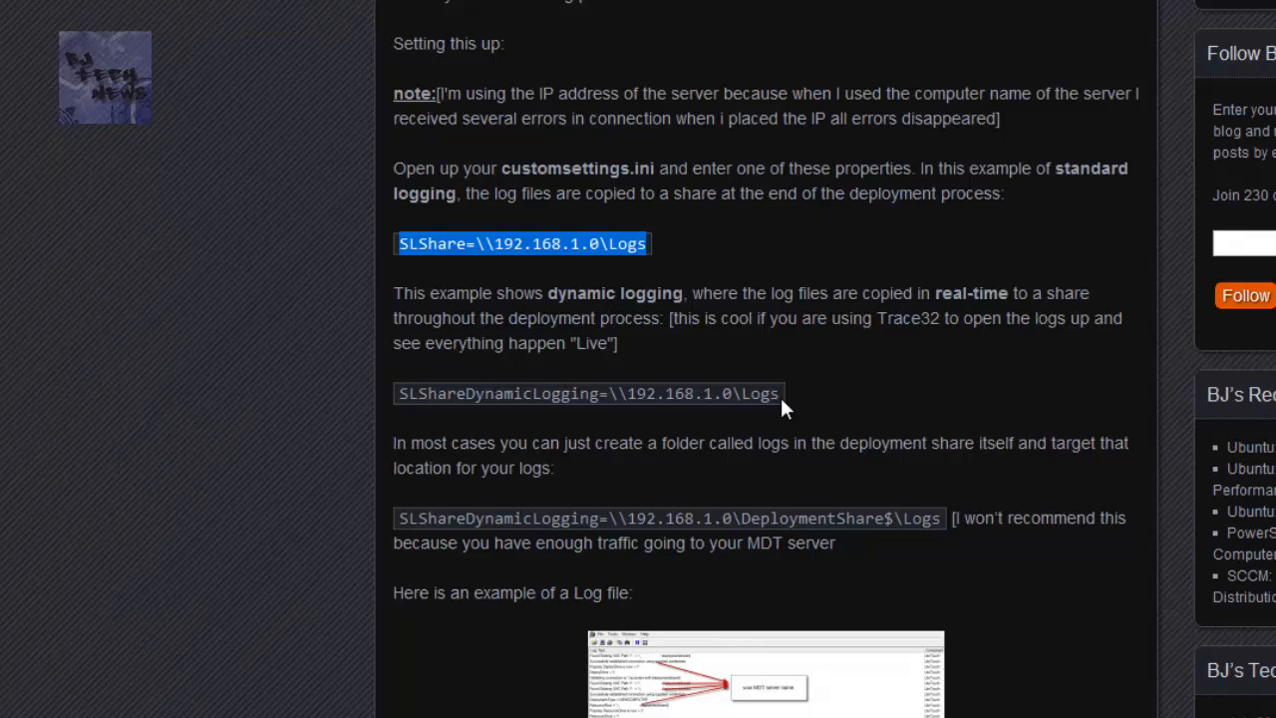
scroll("up", 3)
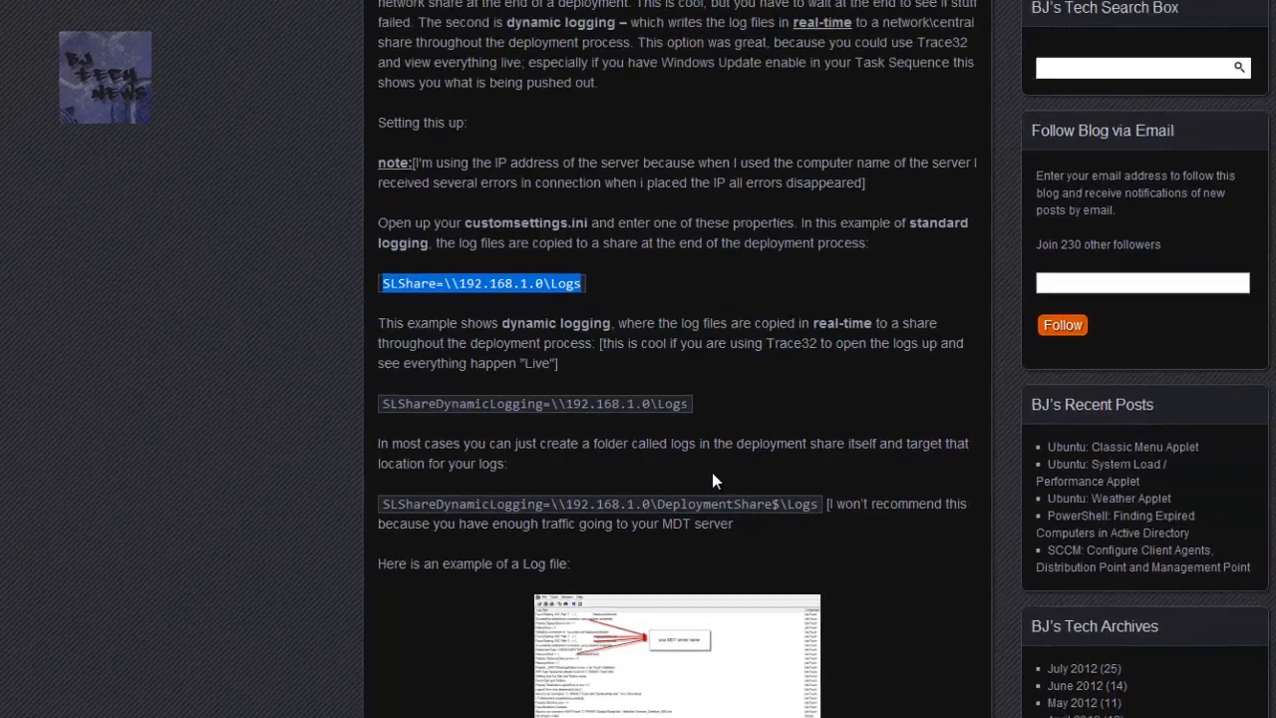
scroll("up", 3)
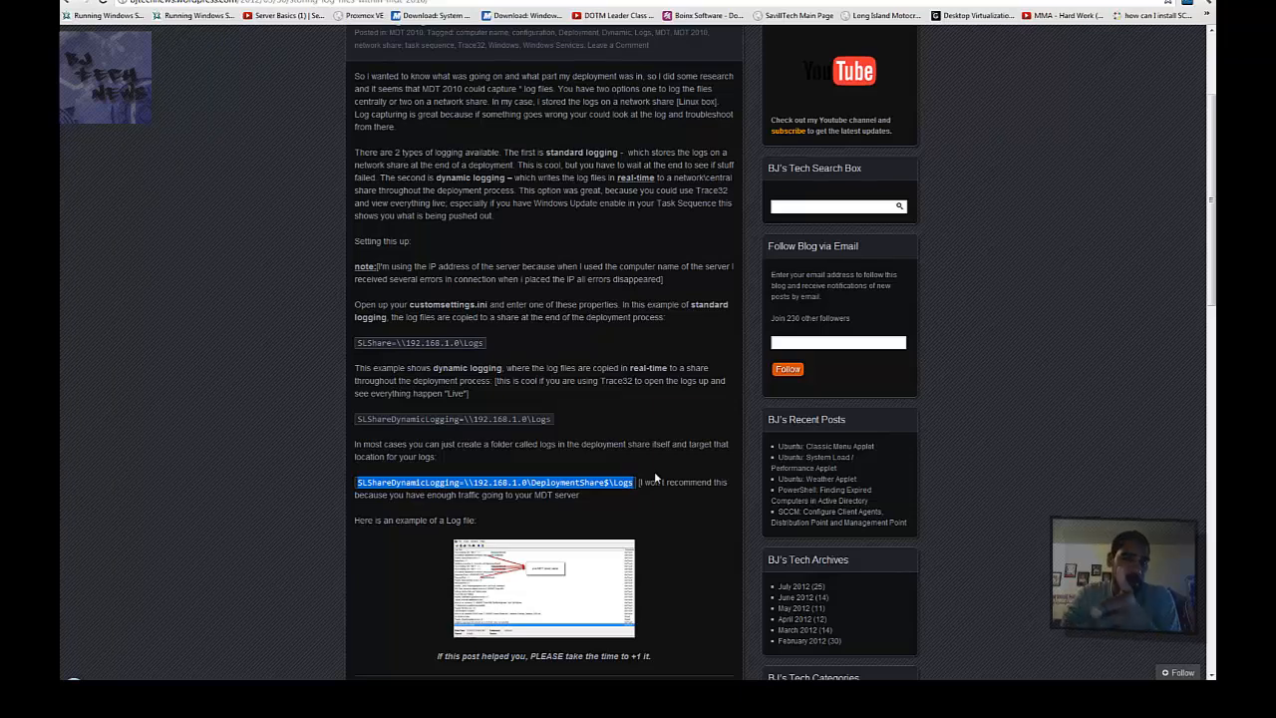
mouse_move(455, 264)
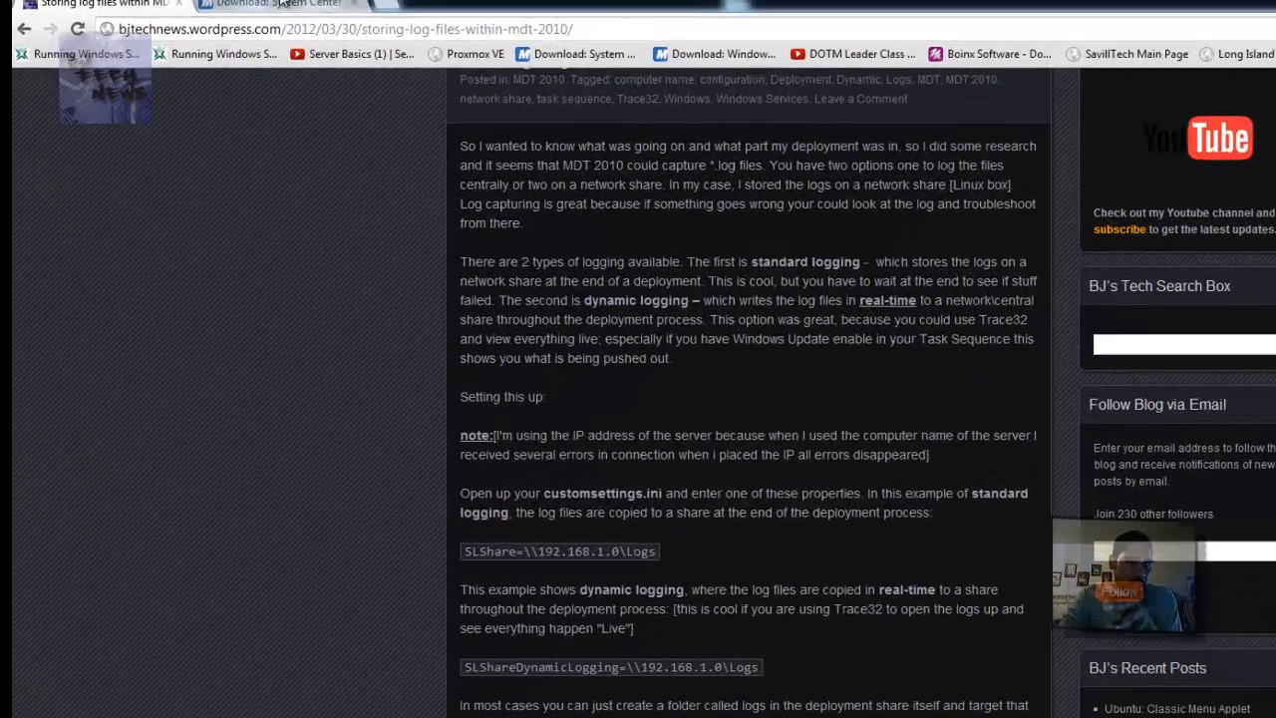
Switch between the blog post and the Configuration Manager 2007 Toolkit V2 download page.
left_click(279, 7)
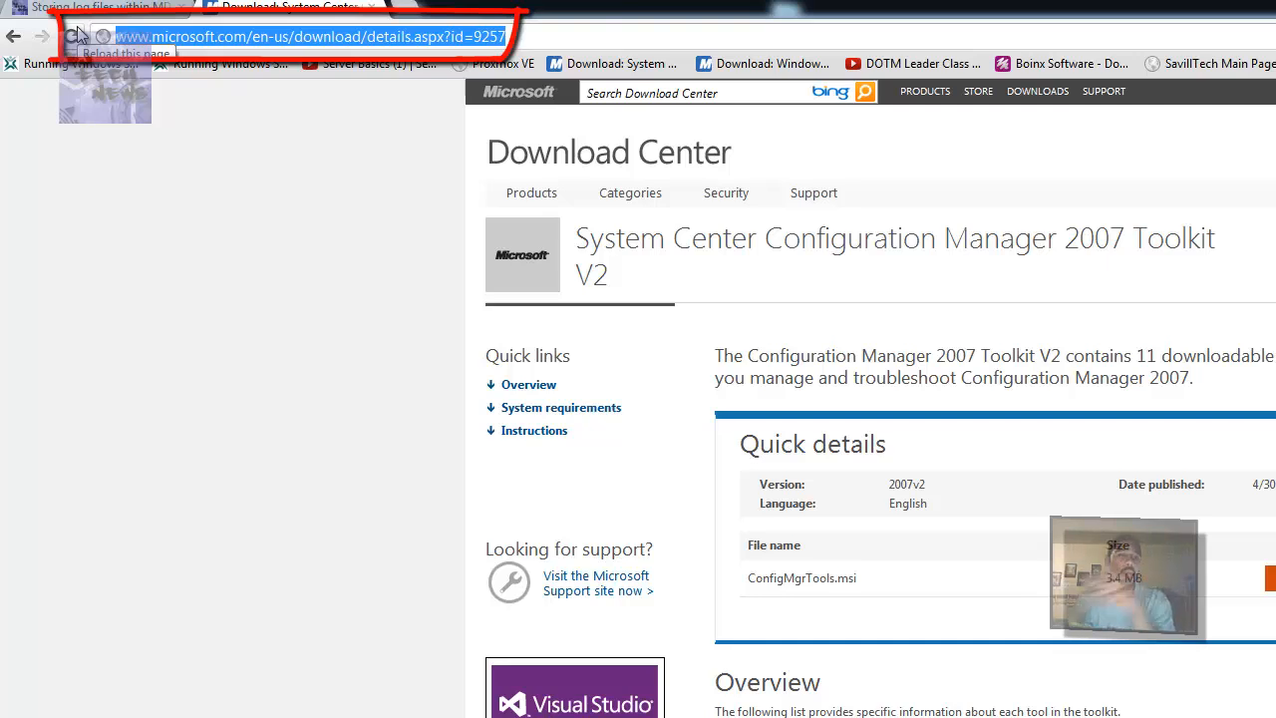
left_click(13, 36)
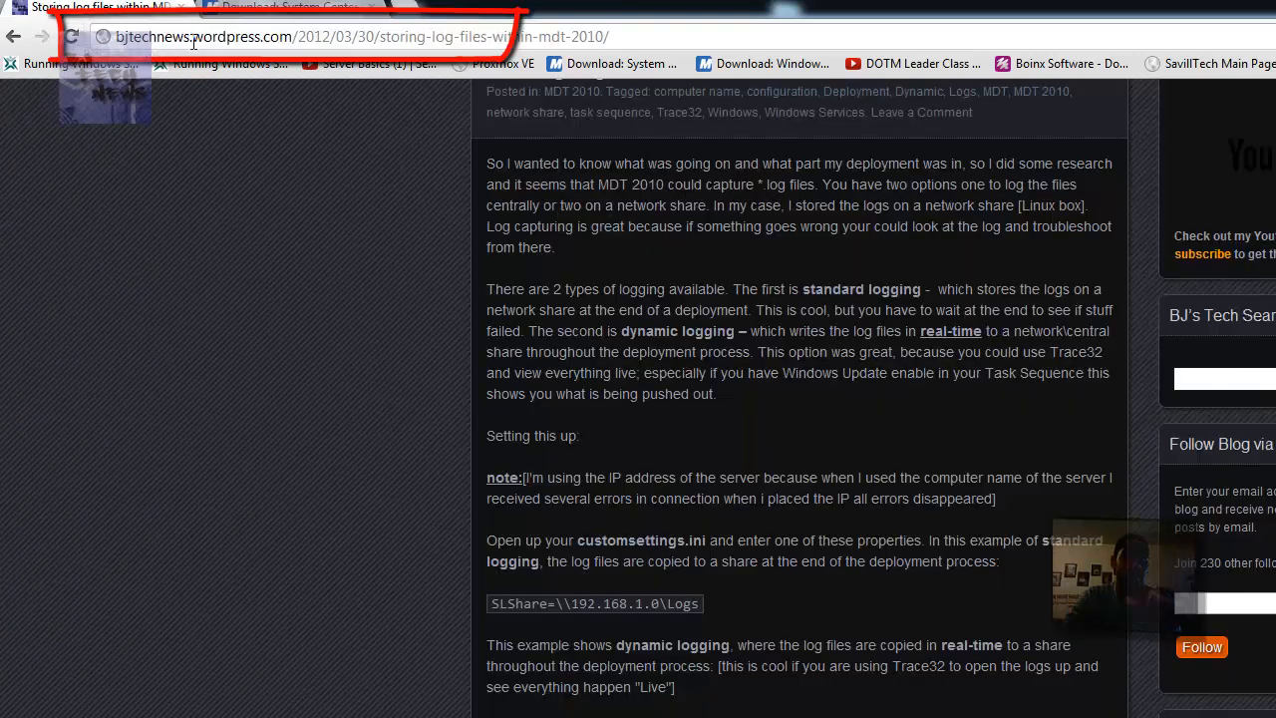
left_click(284, 8)
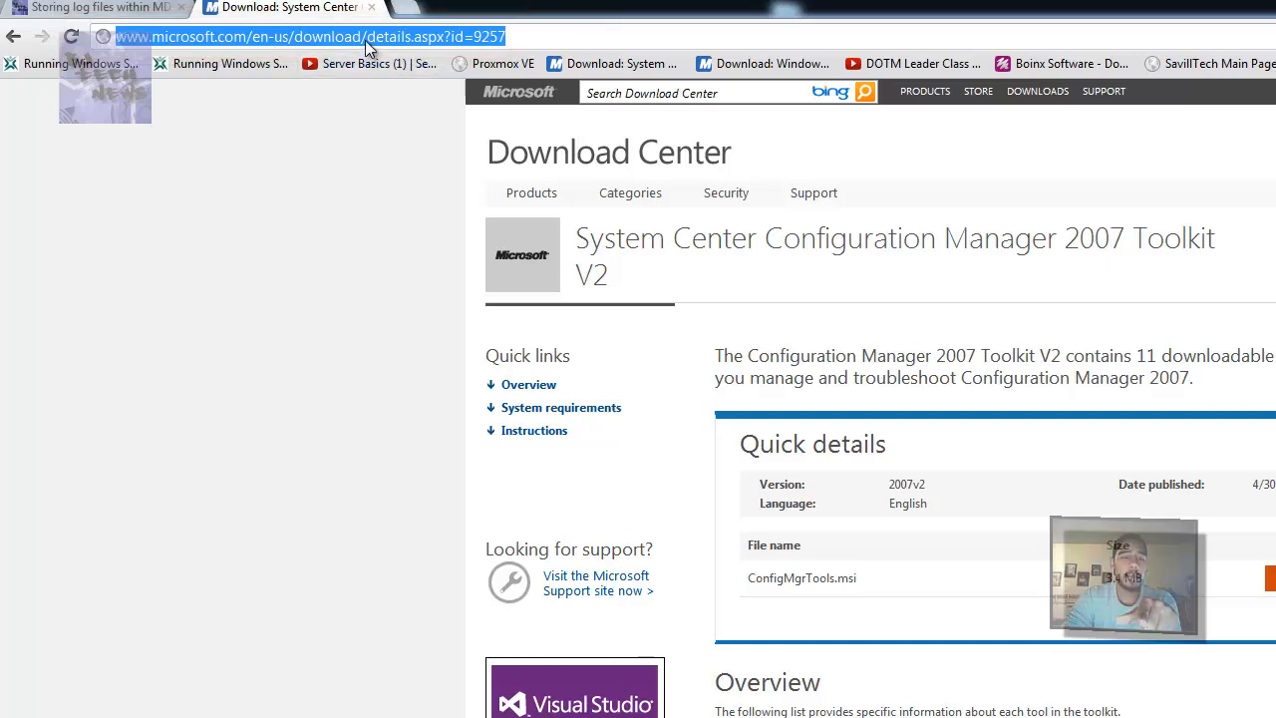
mouse_move(308, 301)
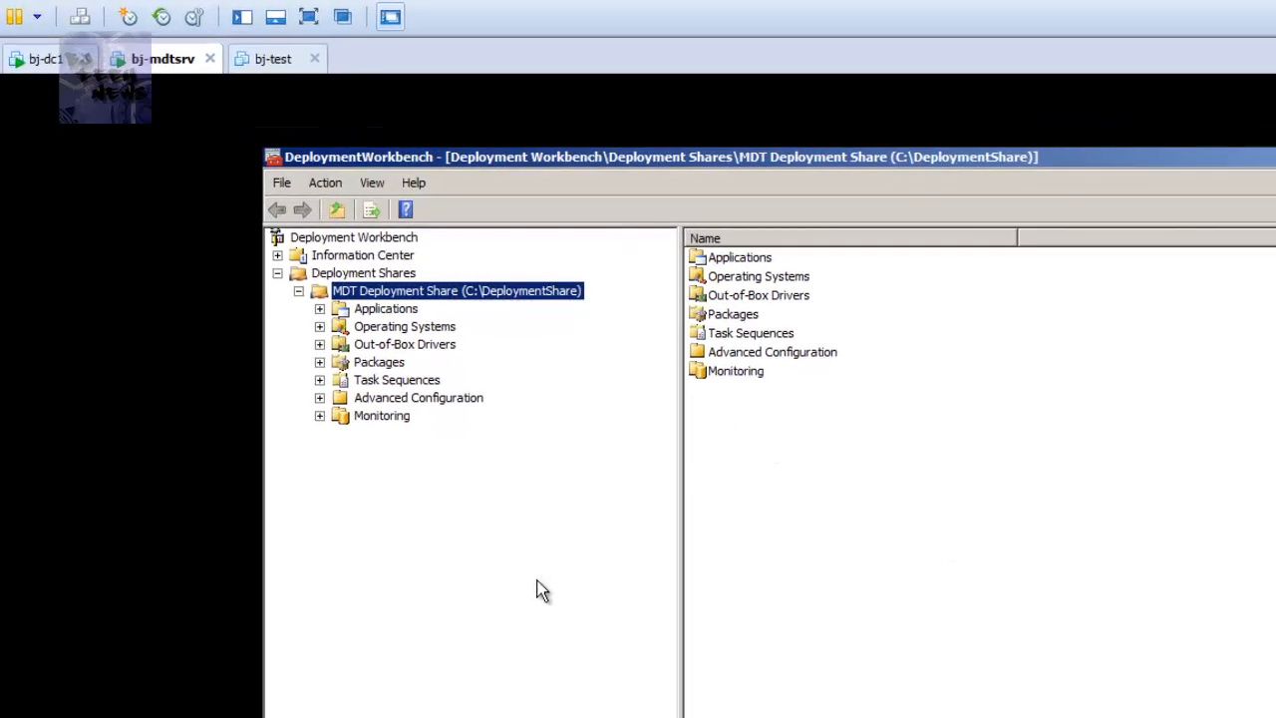
Open the MDT Deployment Share properties and follow the SLShareDynamicLogging server path.
right_click(443, 291)
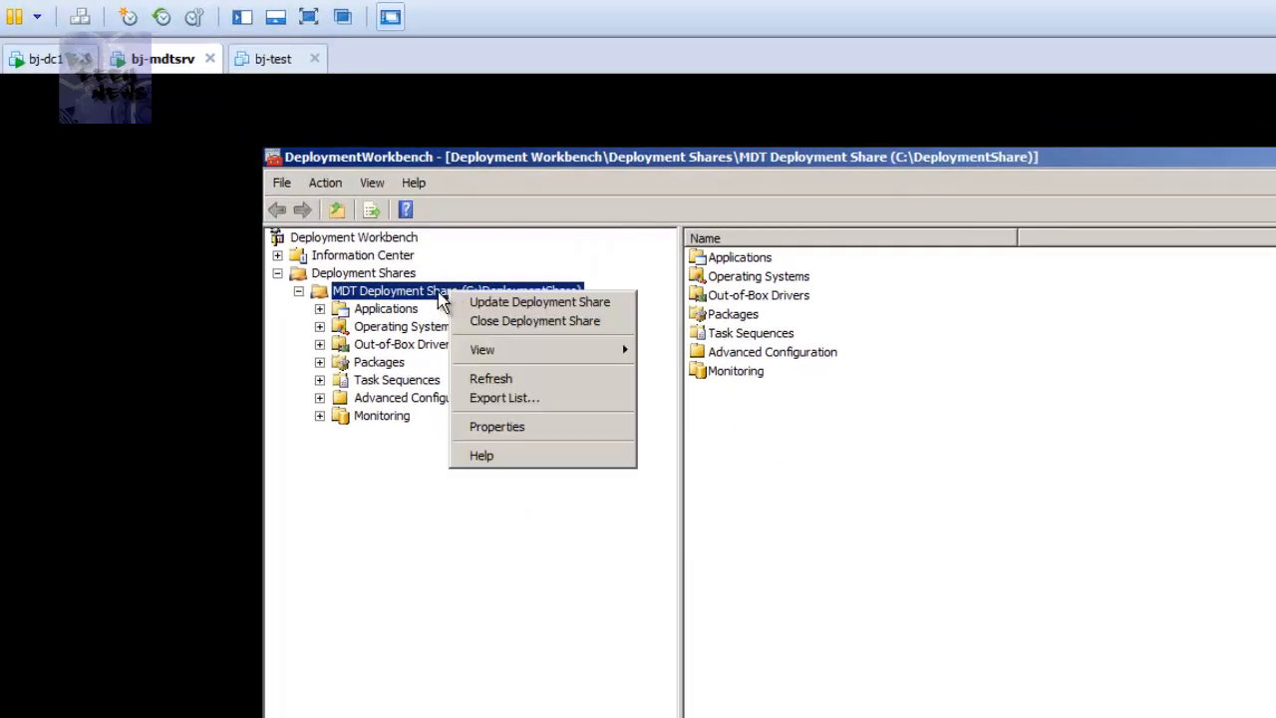
mouse_move(409, 296)
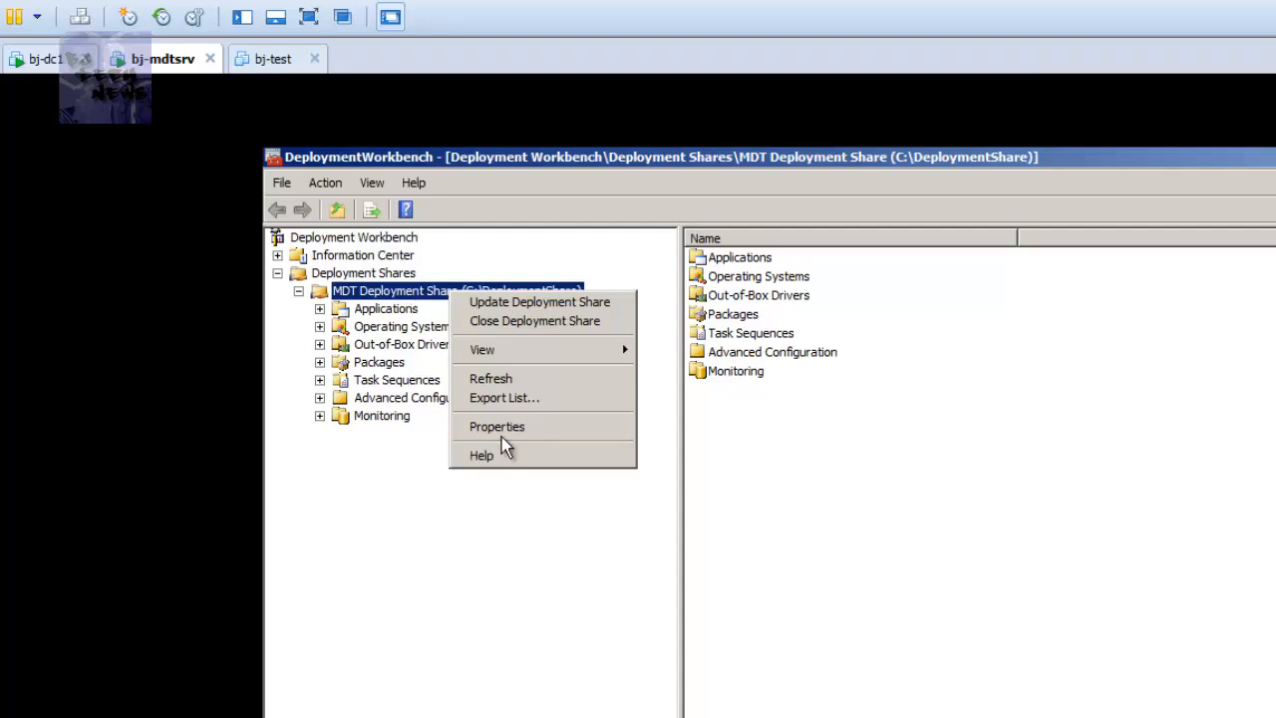
left_click(488, 446)
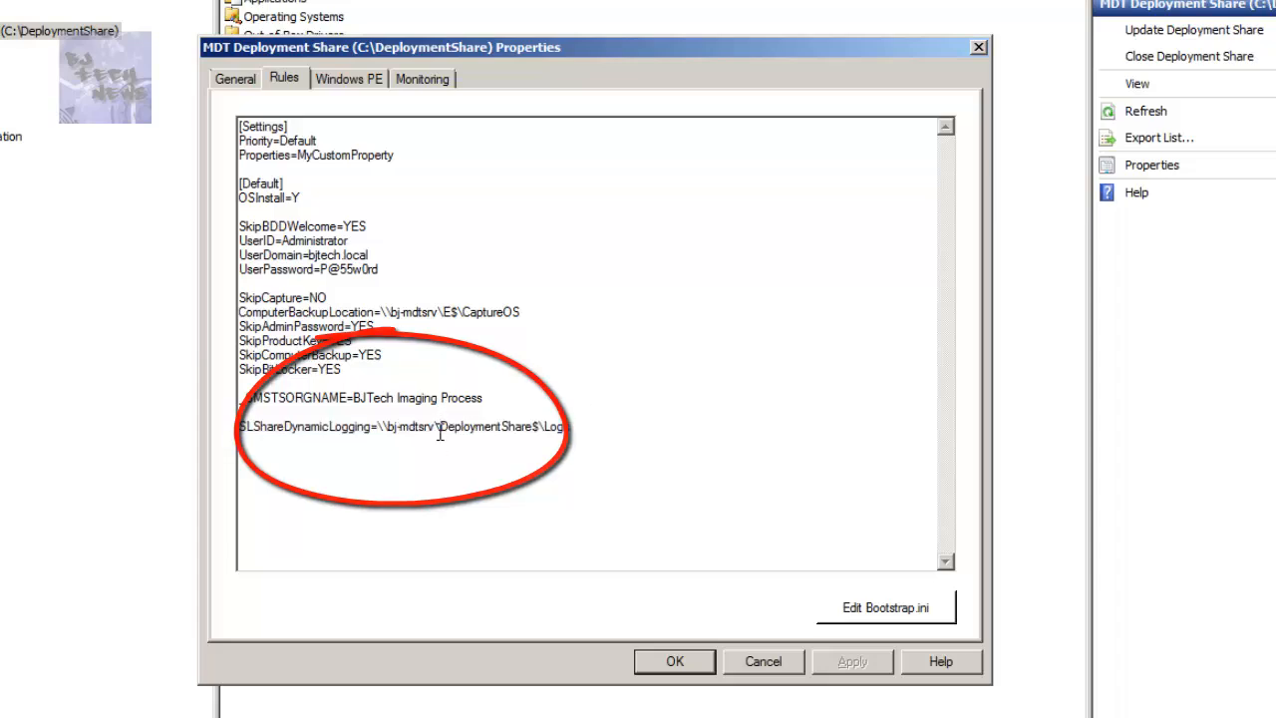
double_click(412, 426)
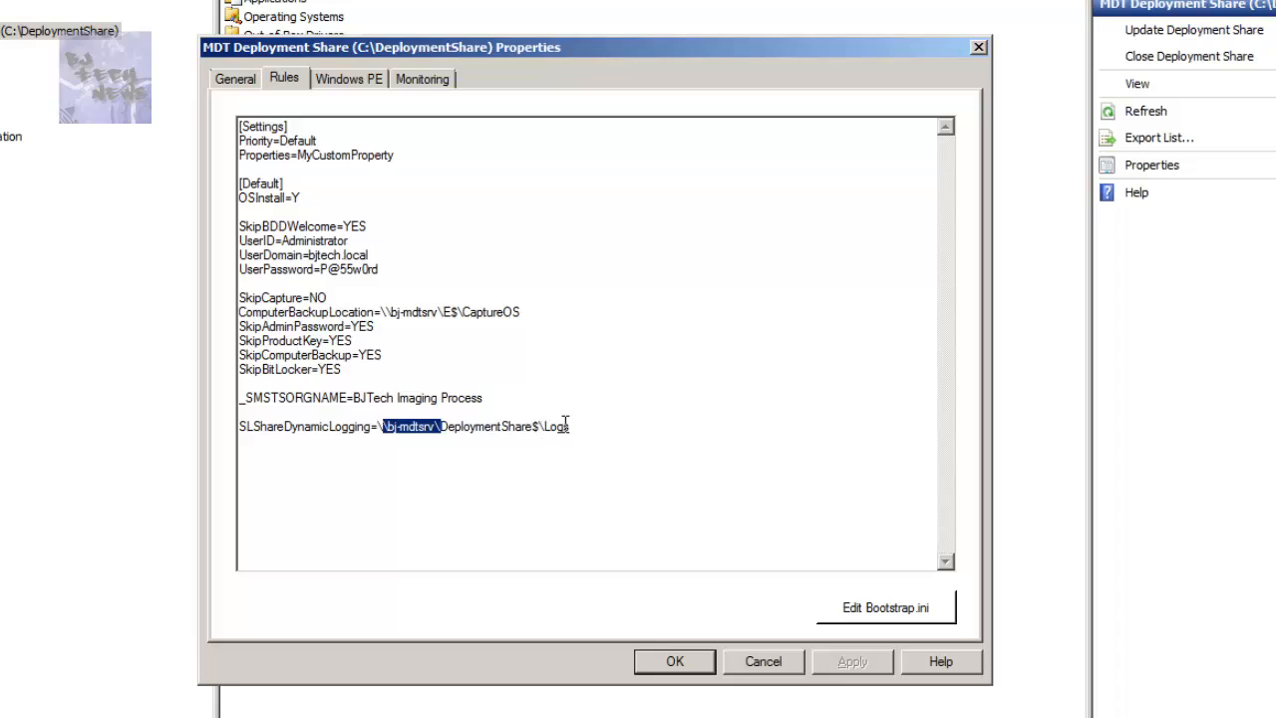
left_click(549, 444)
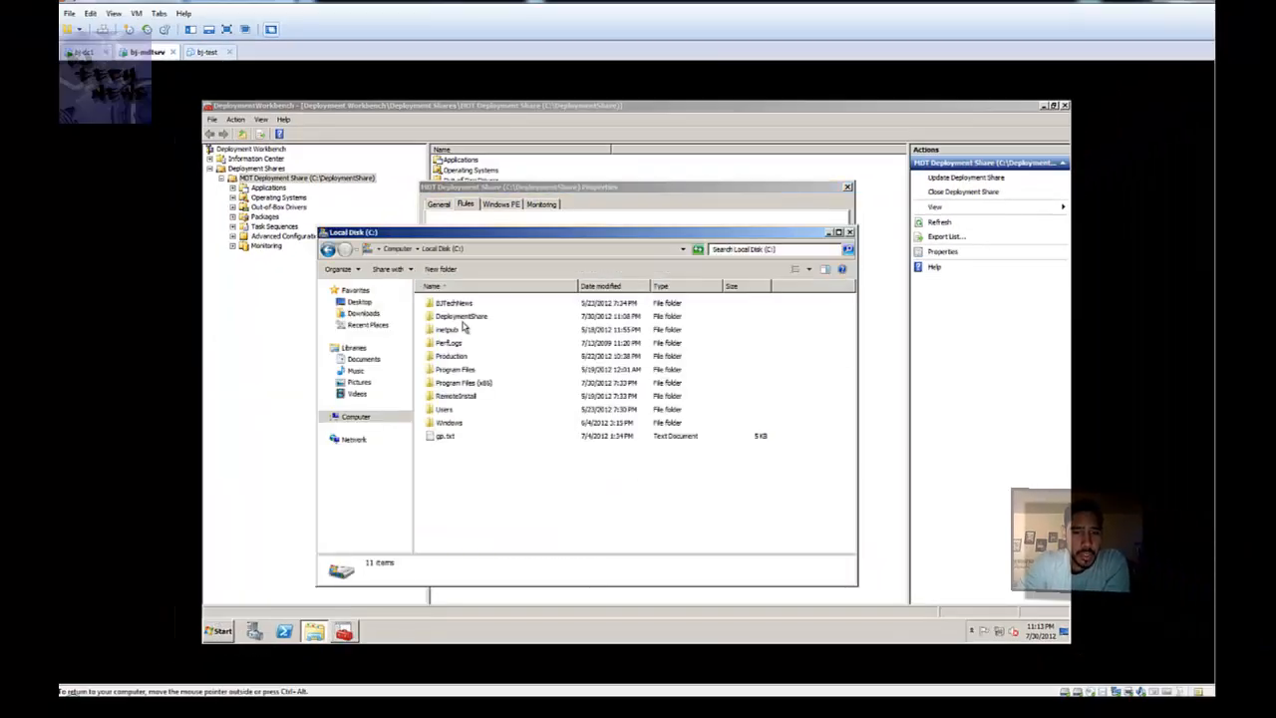
Check that DeploymentShare\Logs is empty, then navigate away from it.
double_click(461, 316)
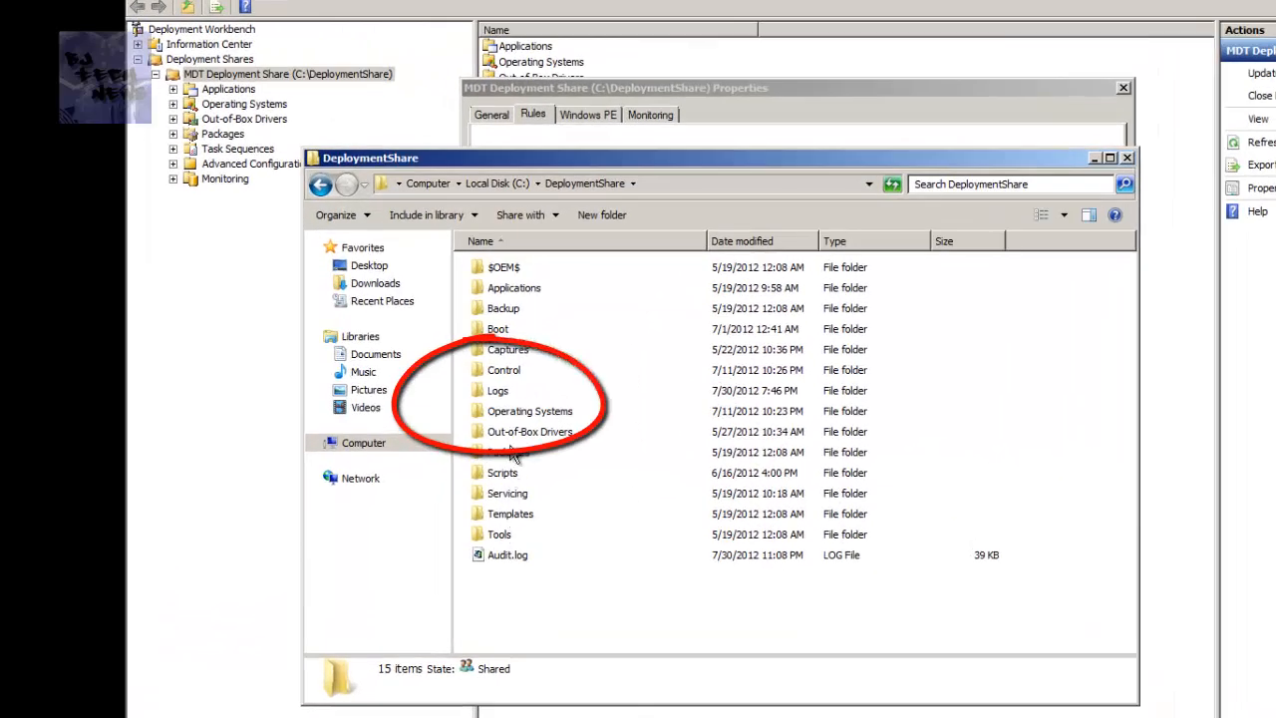
double_click(498, 390)
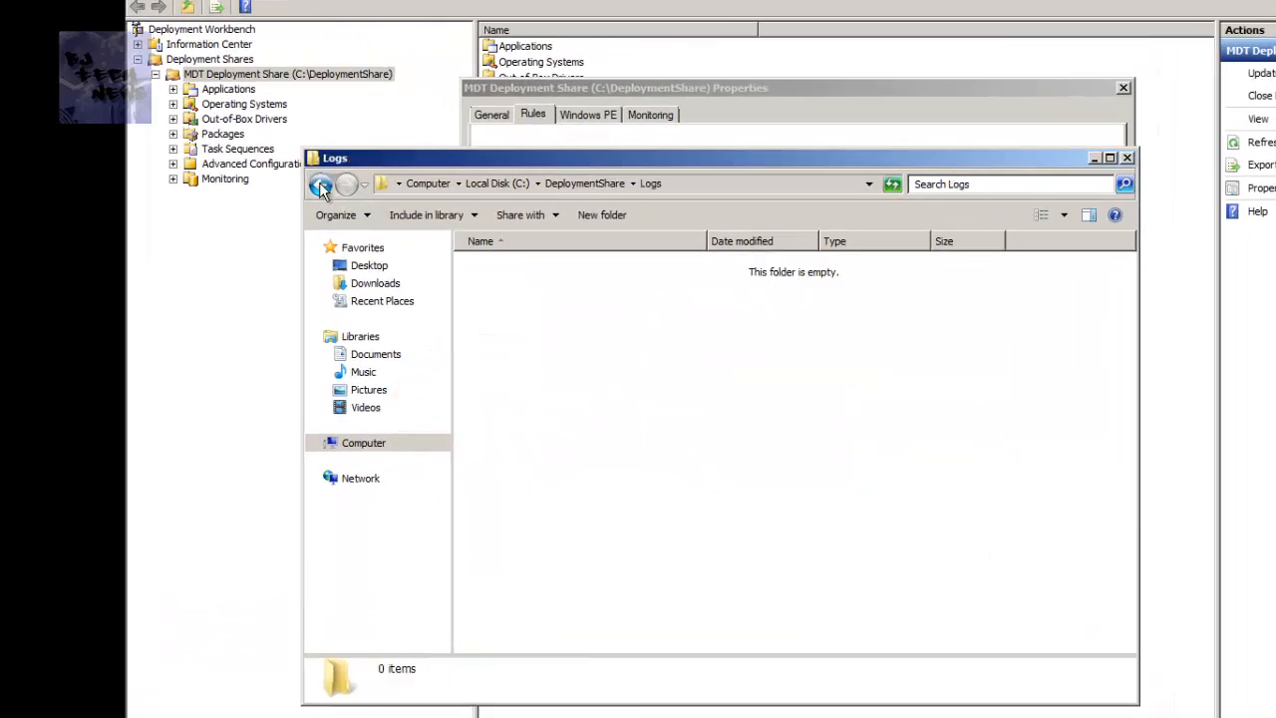
left_click(320, 183)
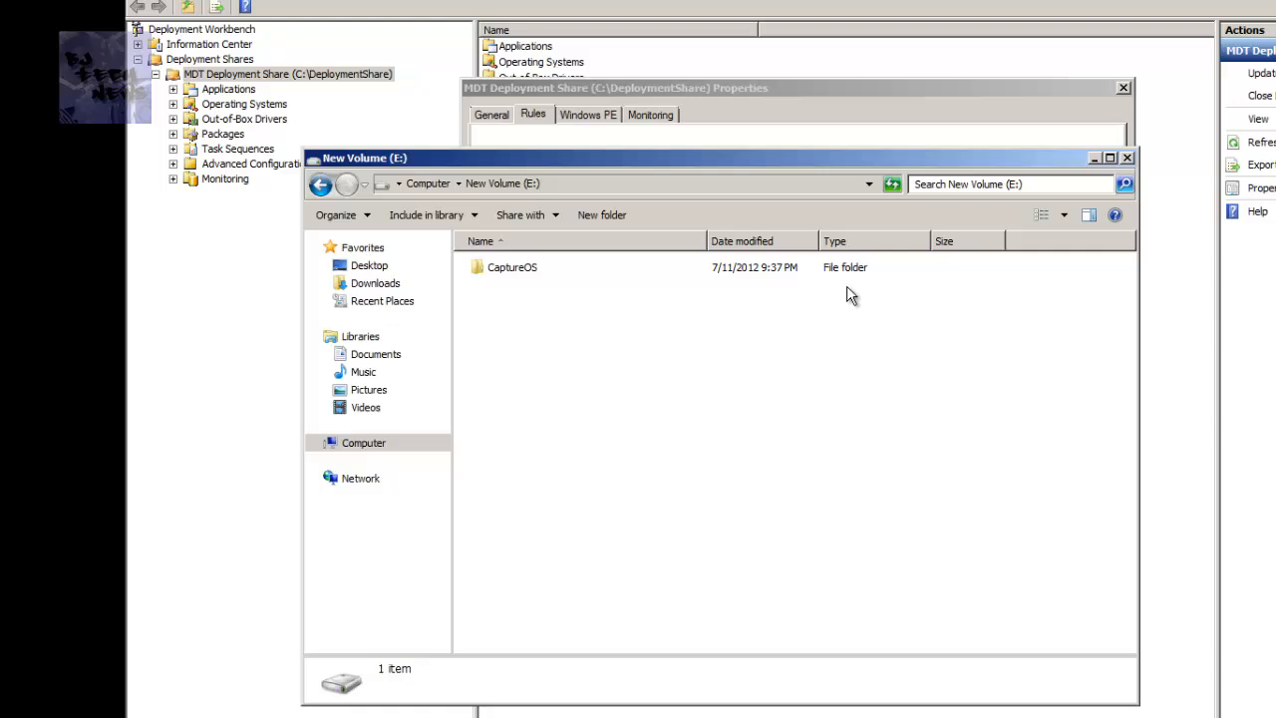
mouse_move(910, 107)
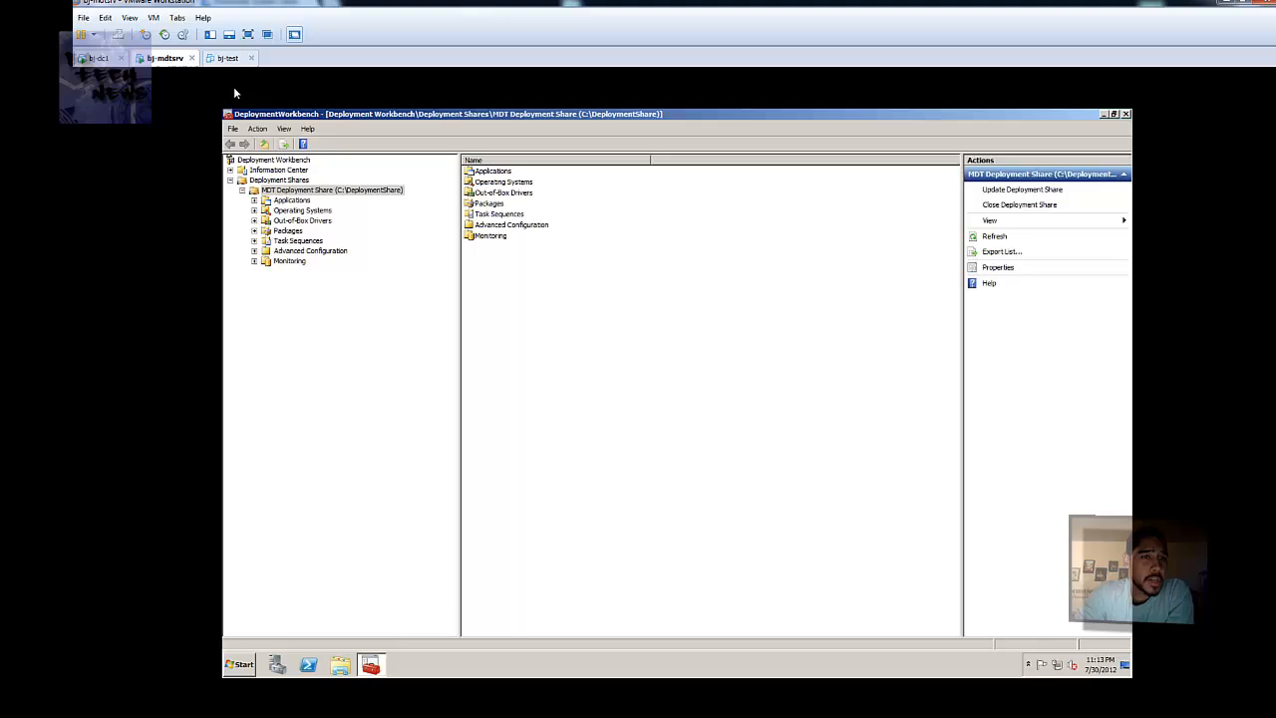
Select the bj-test virtual machine and power it on.
left_click(227, 57)
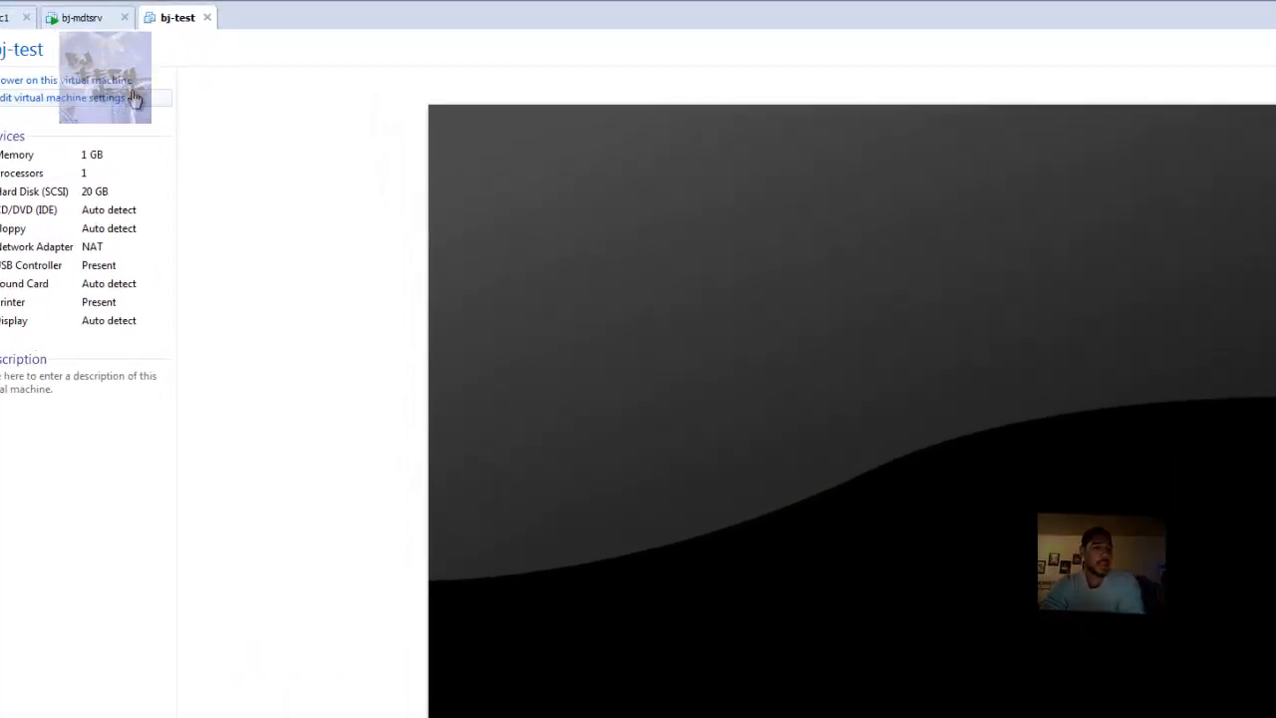
left_click(65, 80)
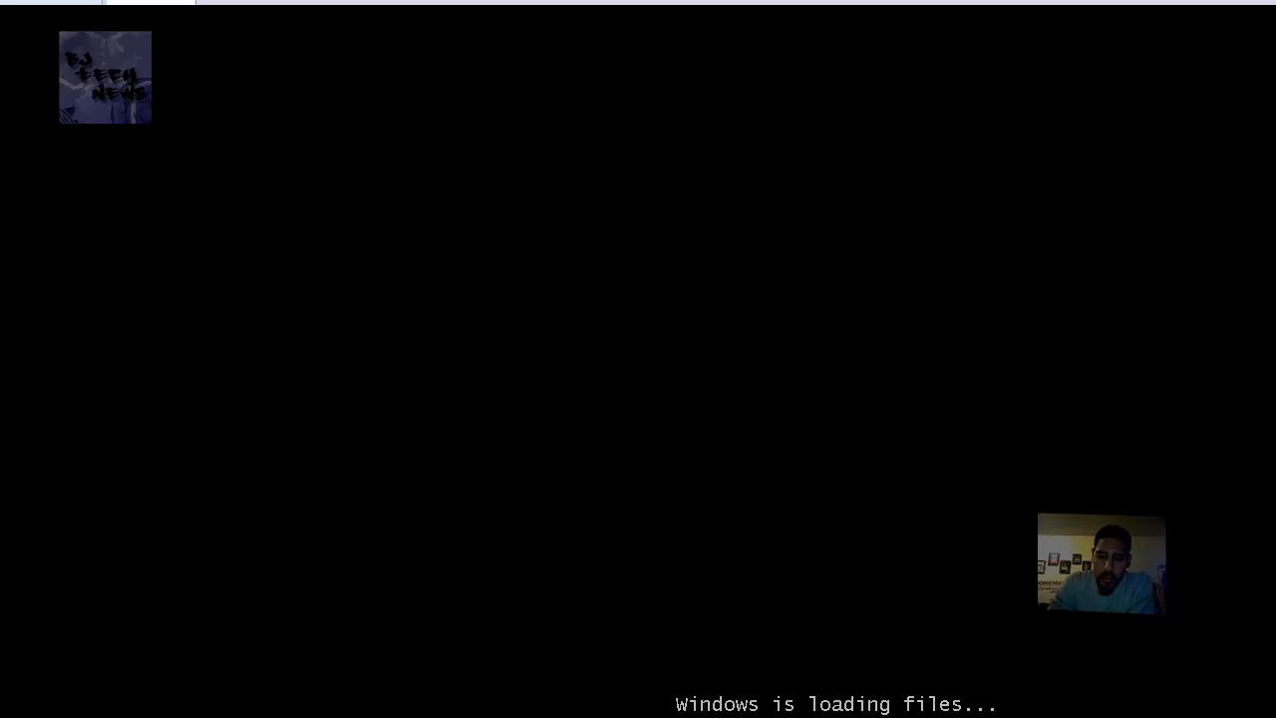
mouse_move(861, 493)
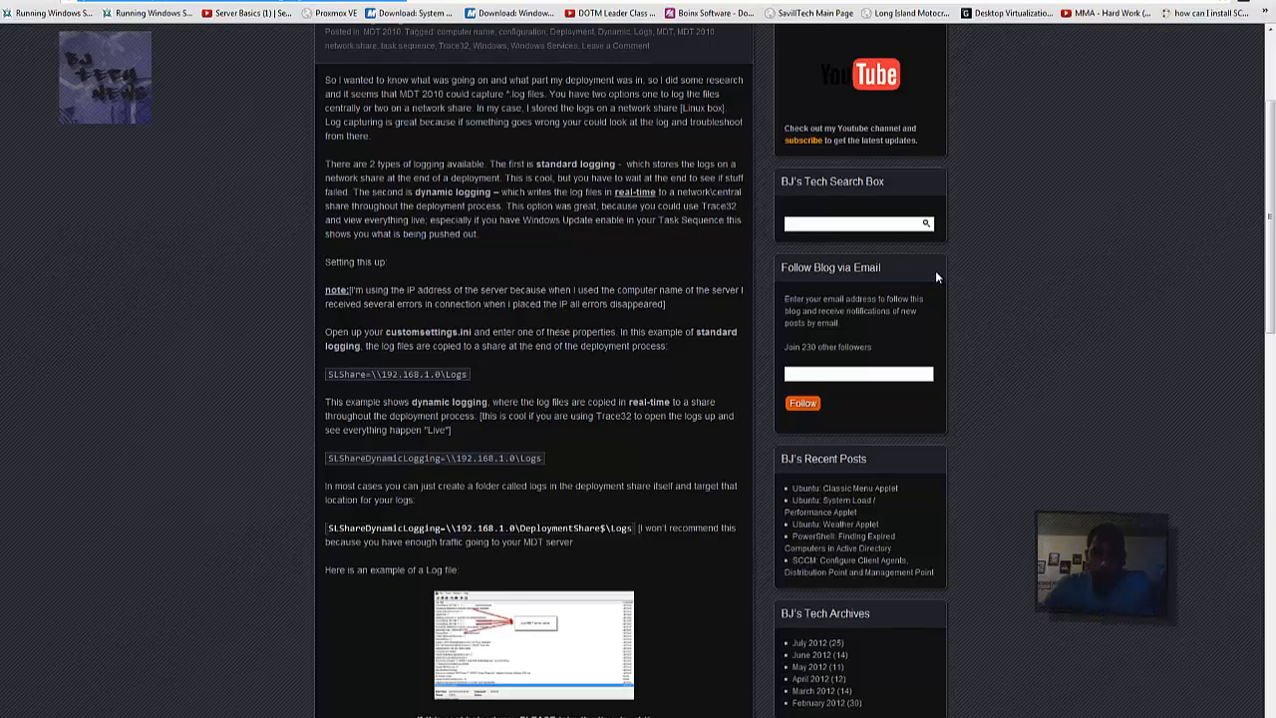
scroll("up", 3)
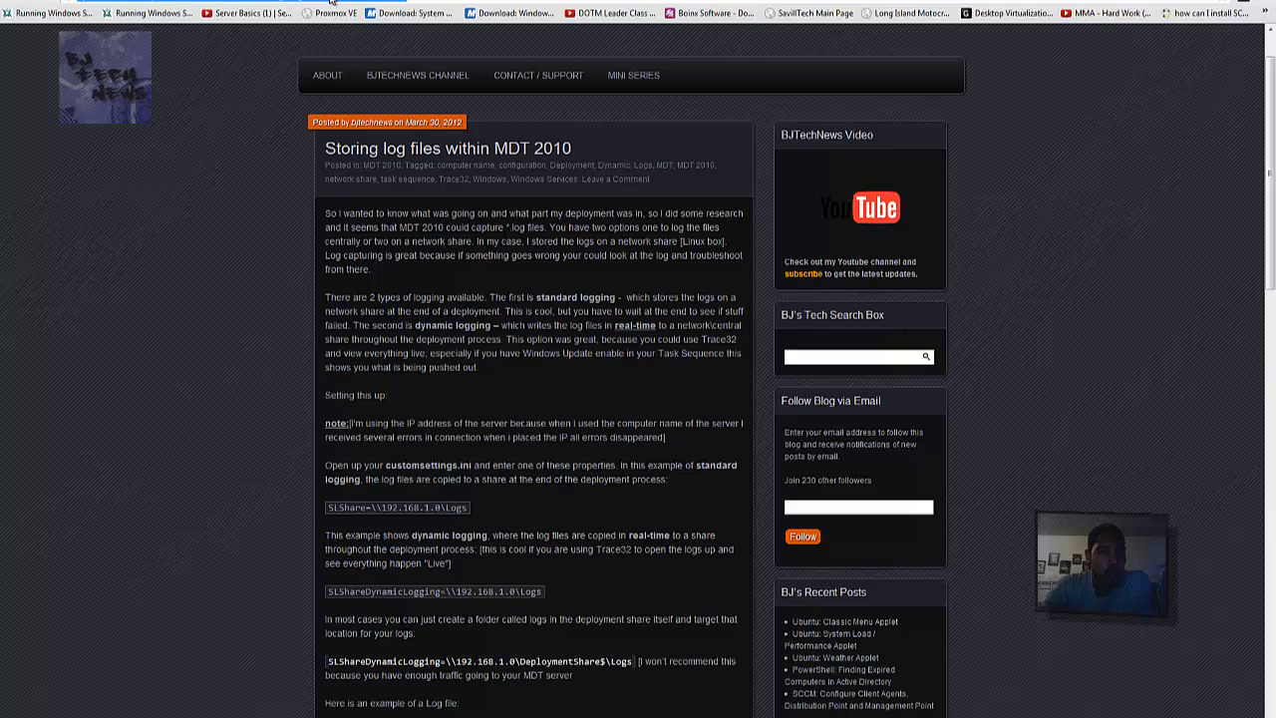
mouse_move(319, 47)
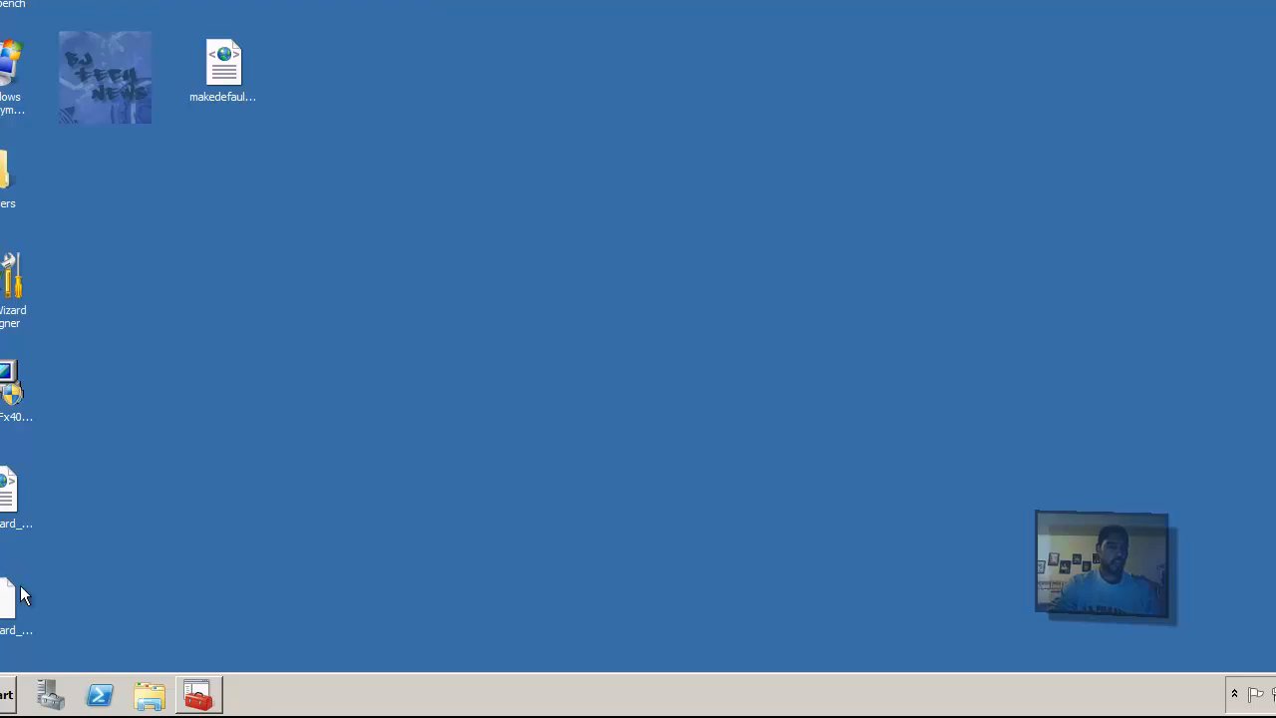
left_click(7, 694)
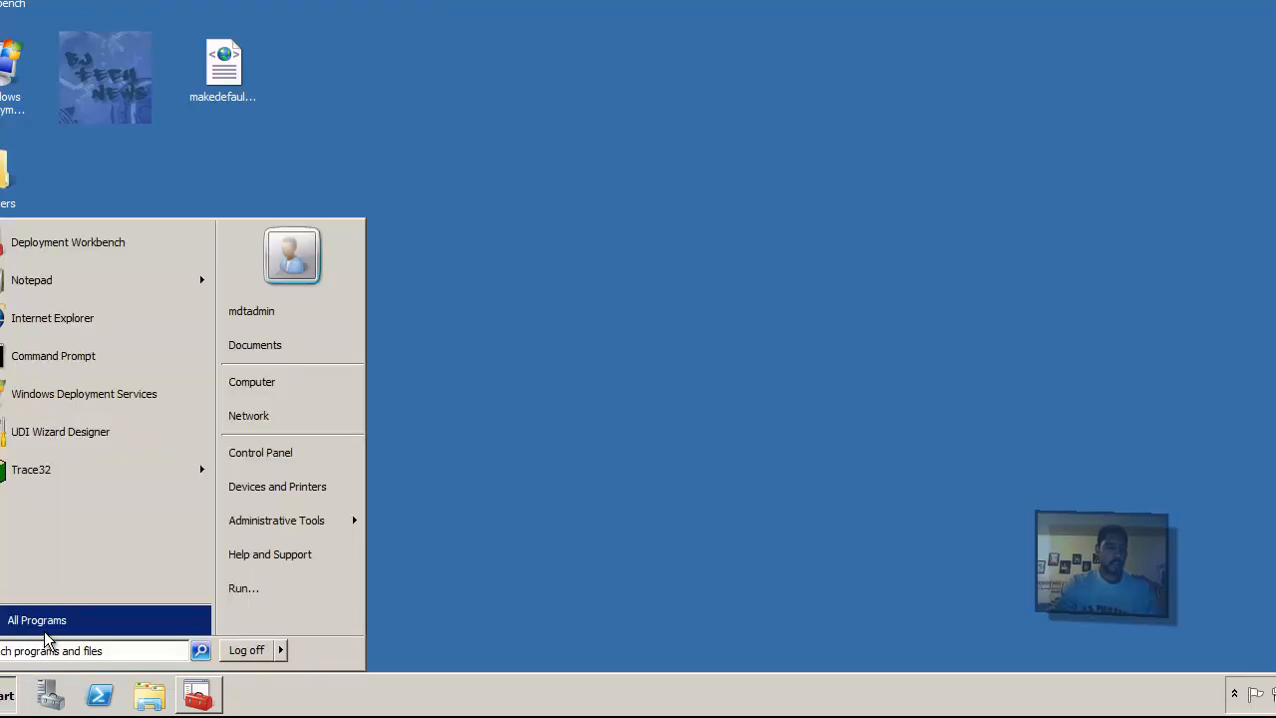
left_click(692, 330)
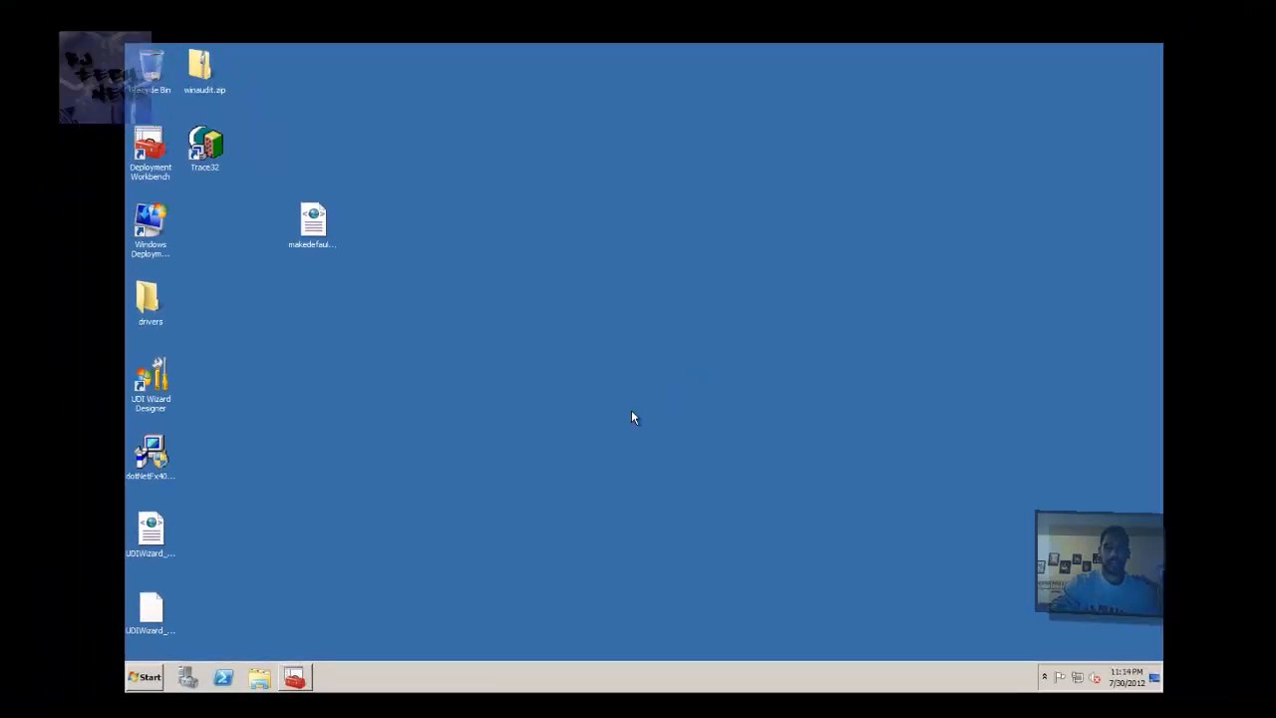
left_click(145, 677)
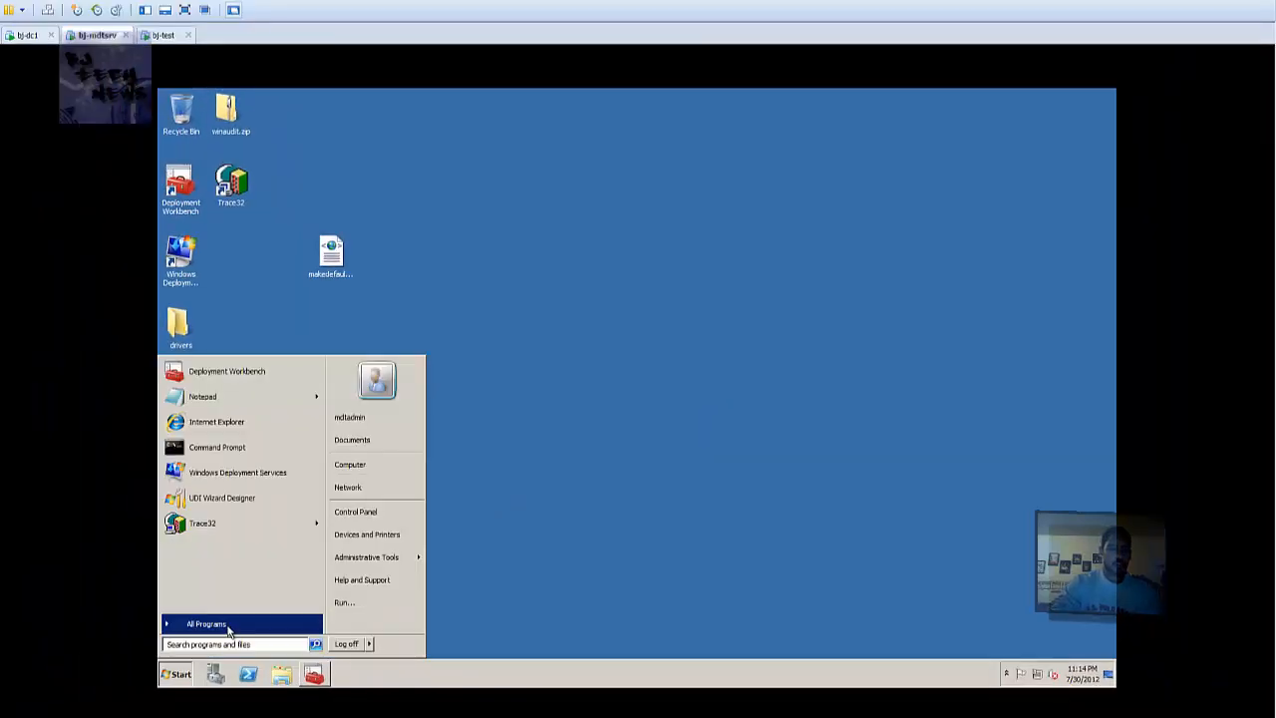
left_click(206, 623)
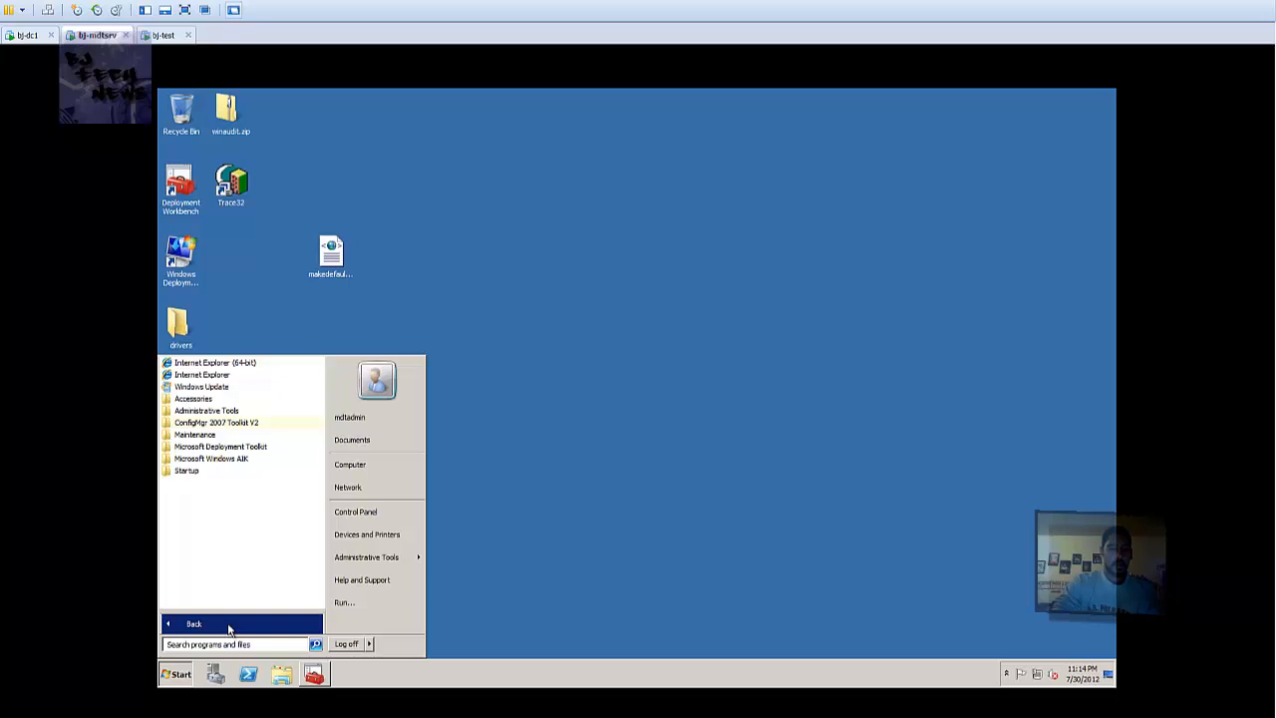
mouse_move(224, 500)
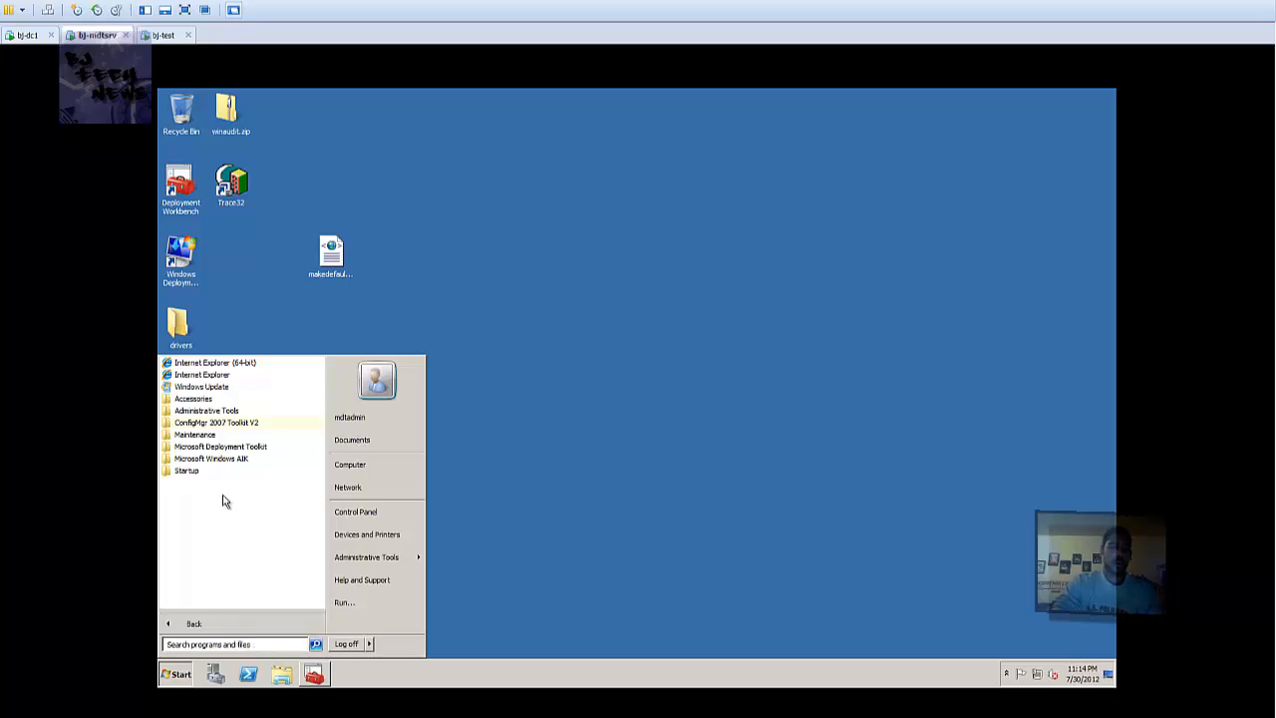
mouse_move(216, 422)
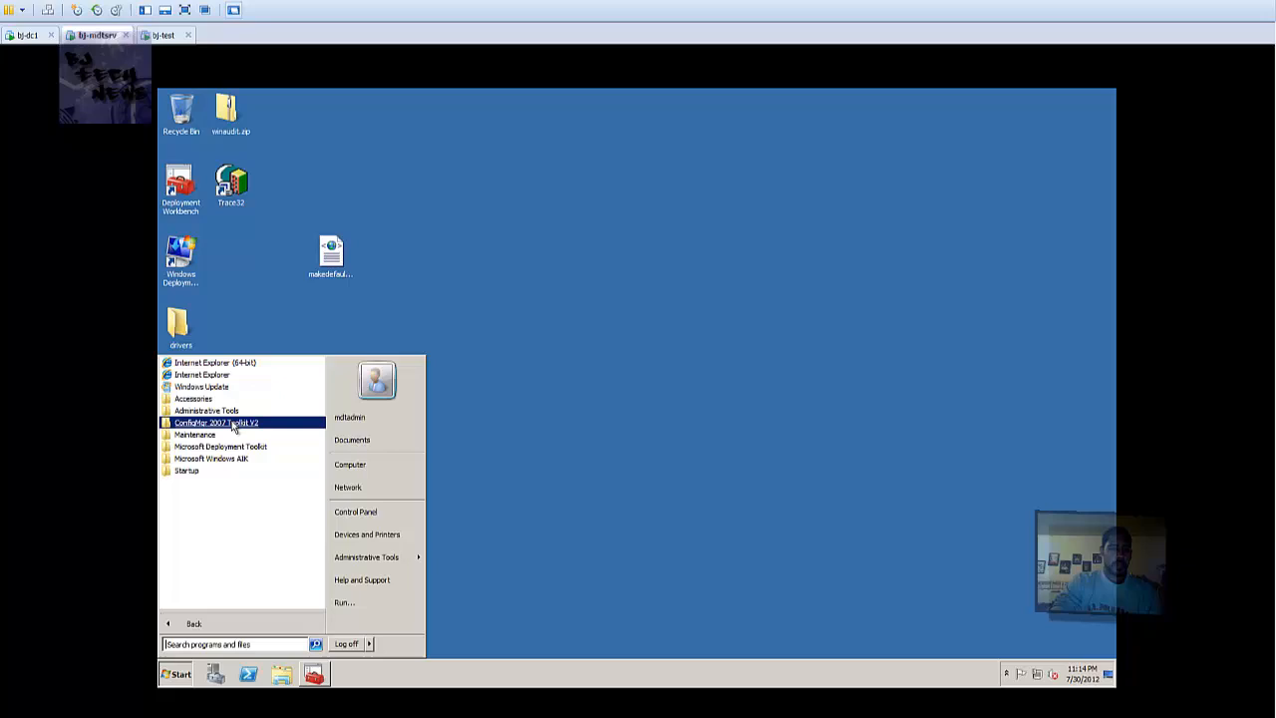
left_click(215, 421)
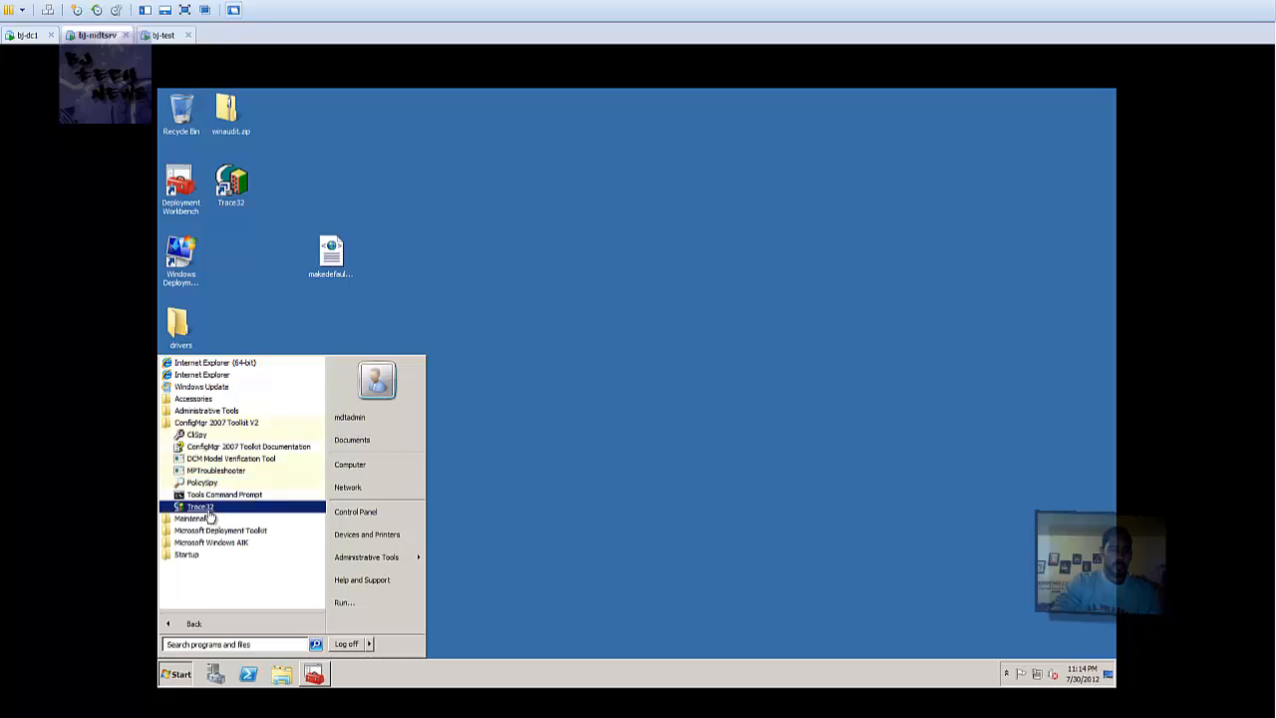
mouse_move(202, 481)
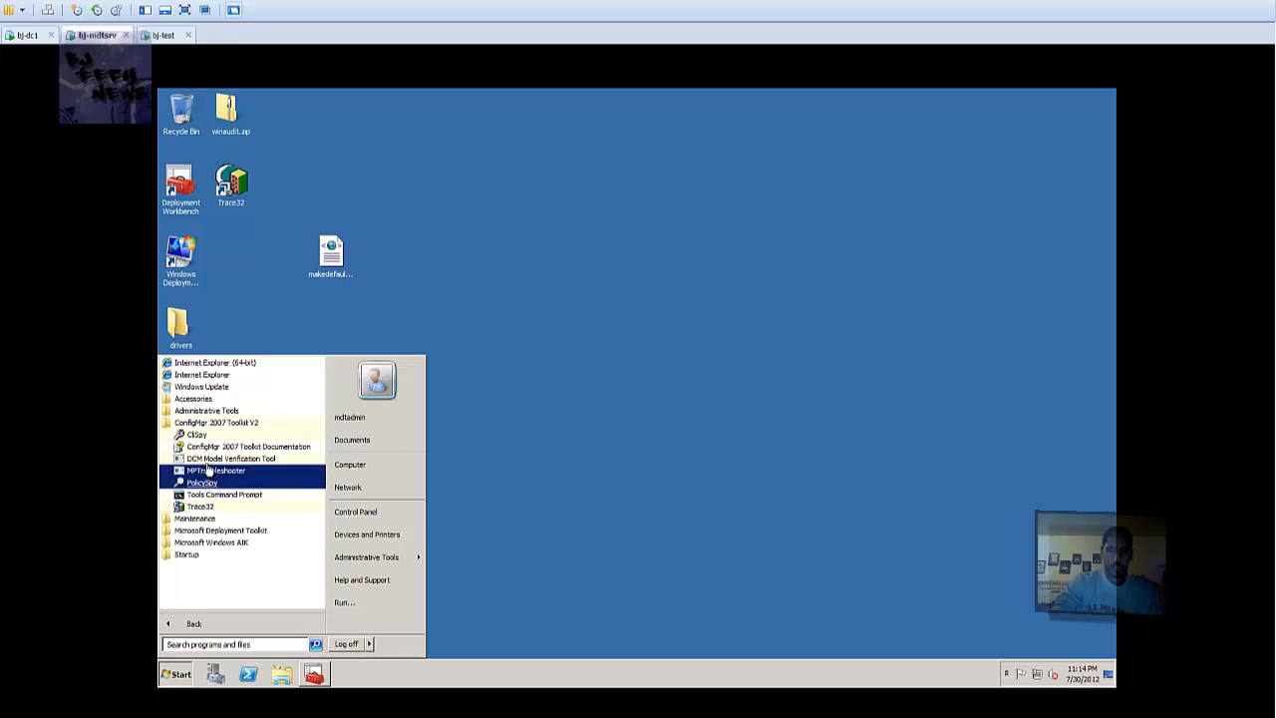
mouse_move(204, 482)
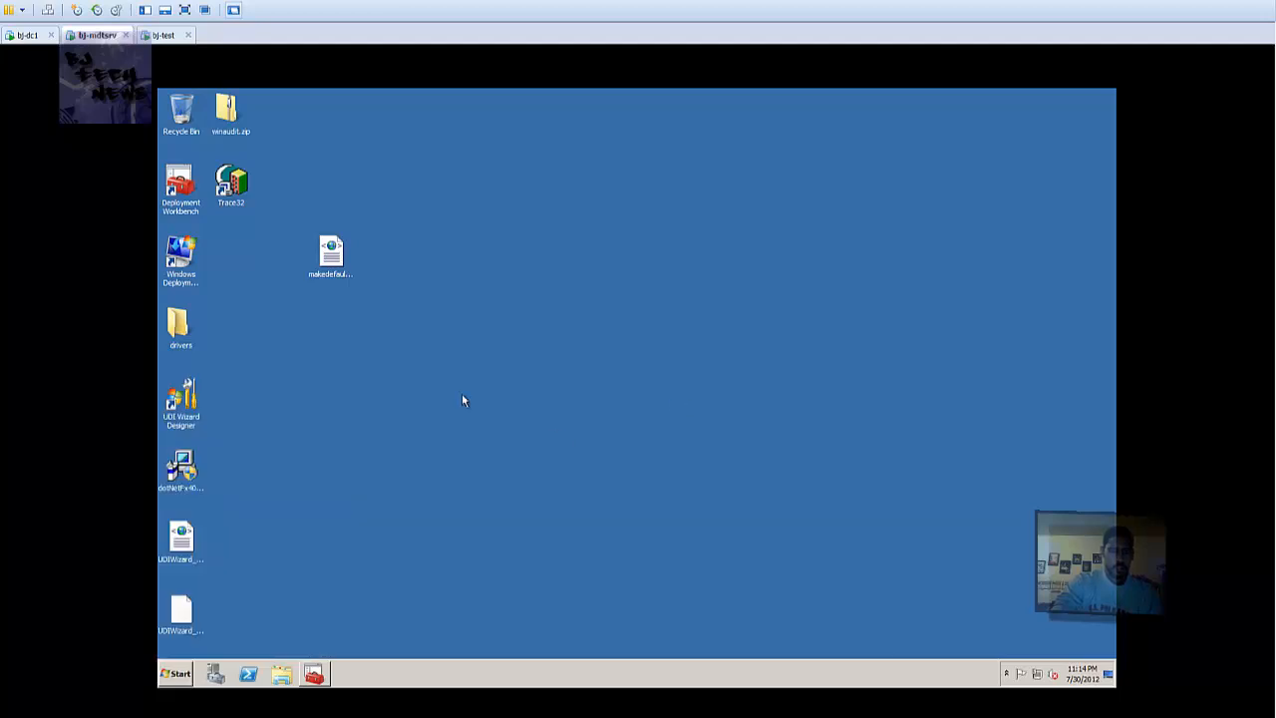
Browse from Start > Computer into C:\DeploymentShare.
left_click(175, 673)
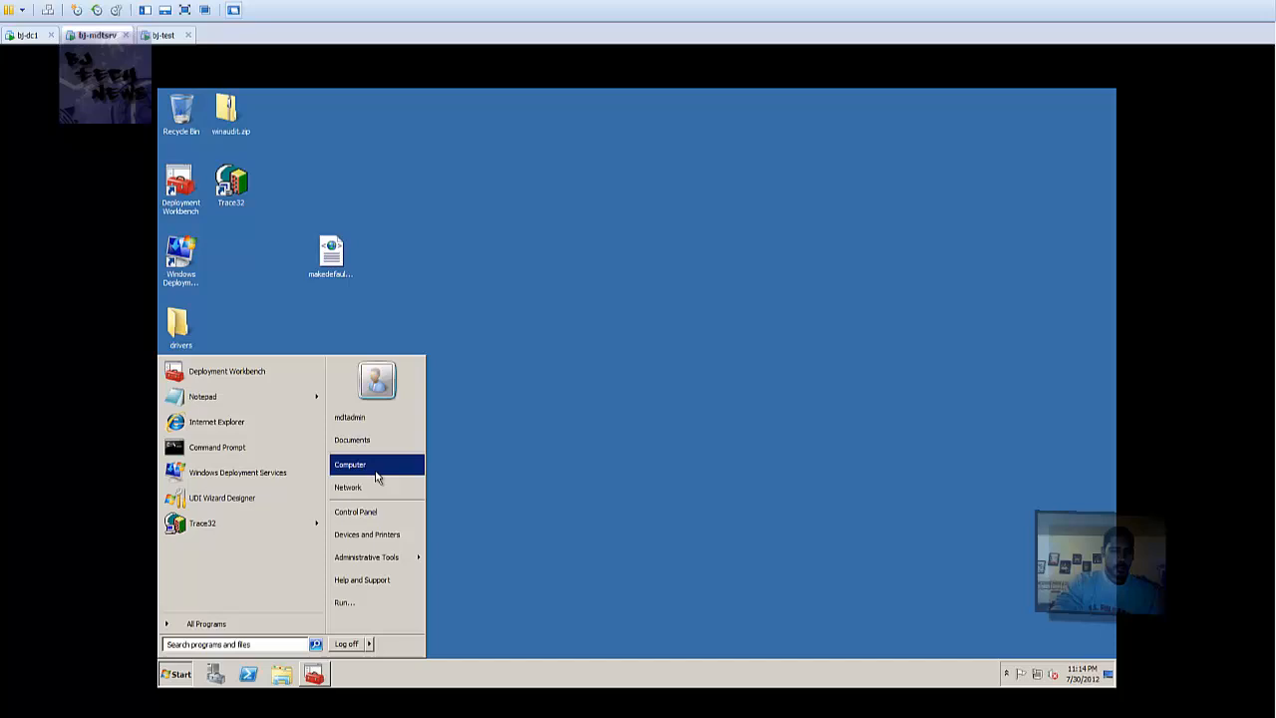
left_click(350, 463)
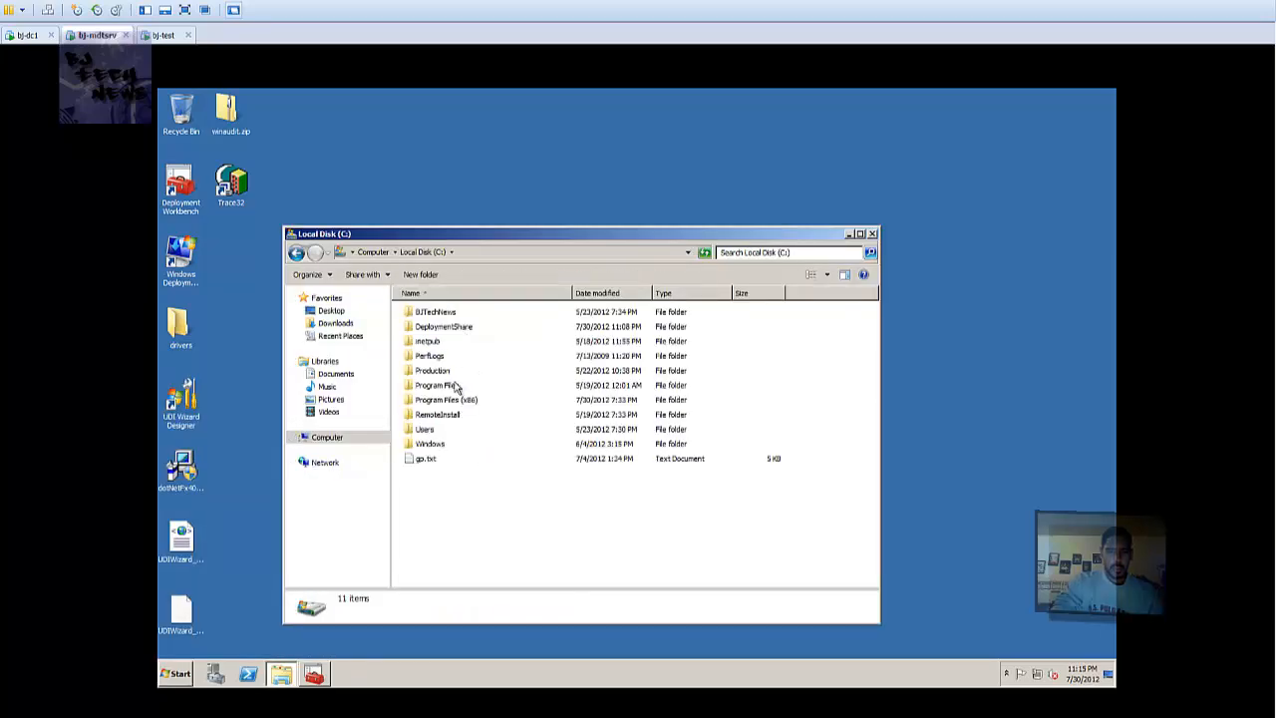
double_click(442, 326)
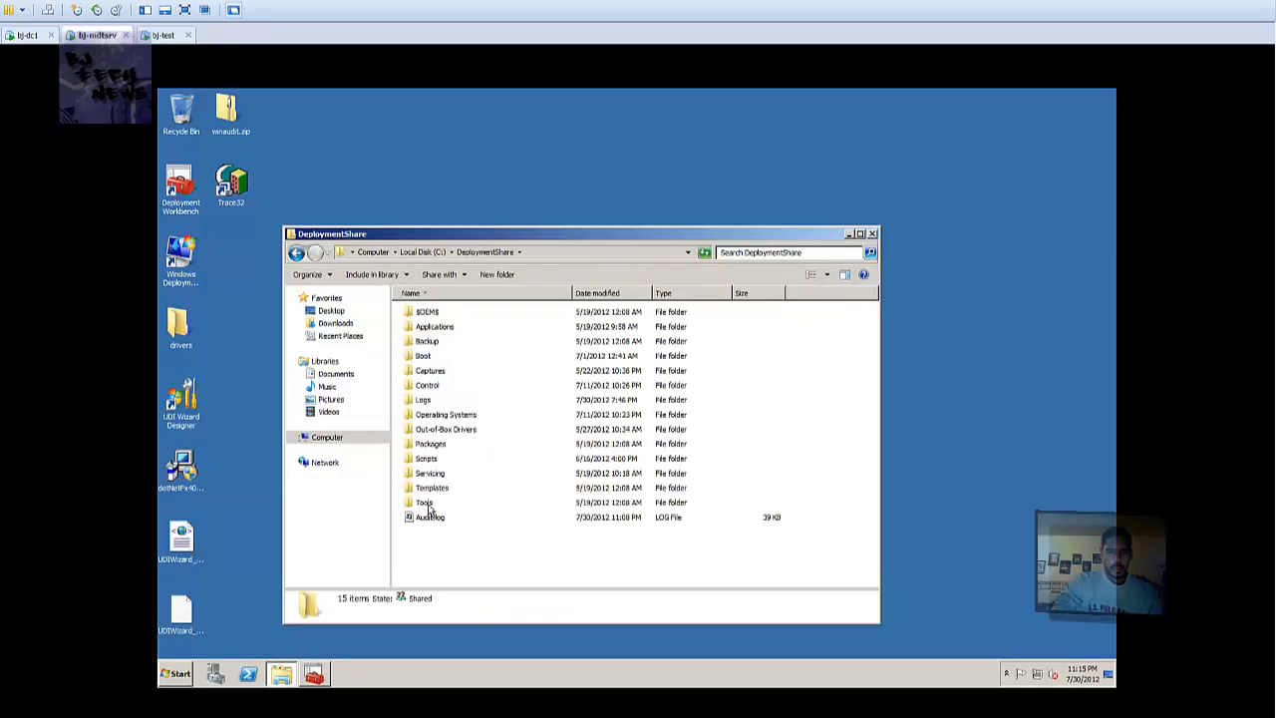
double_click(422, 400)
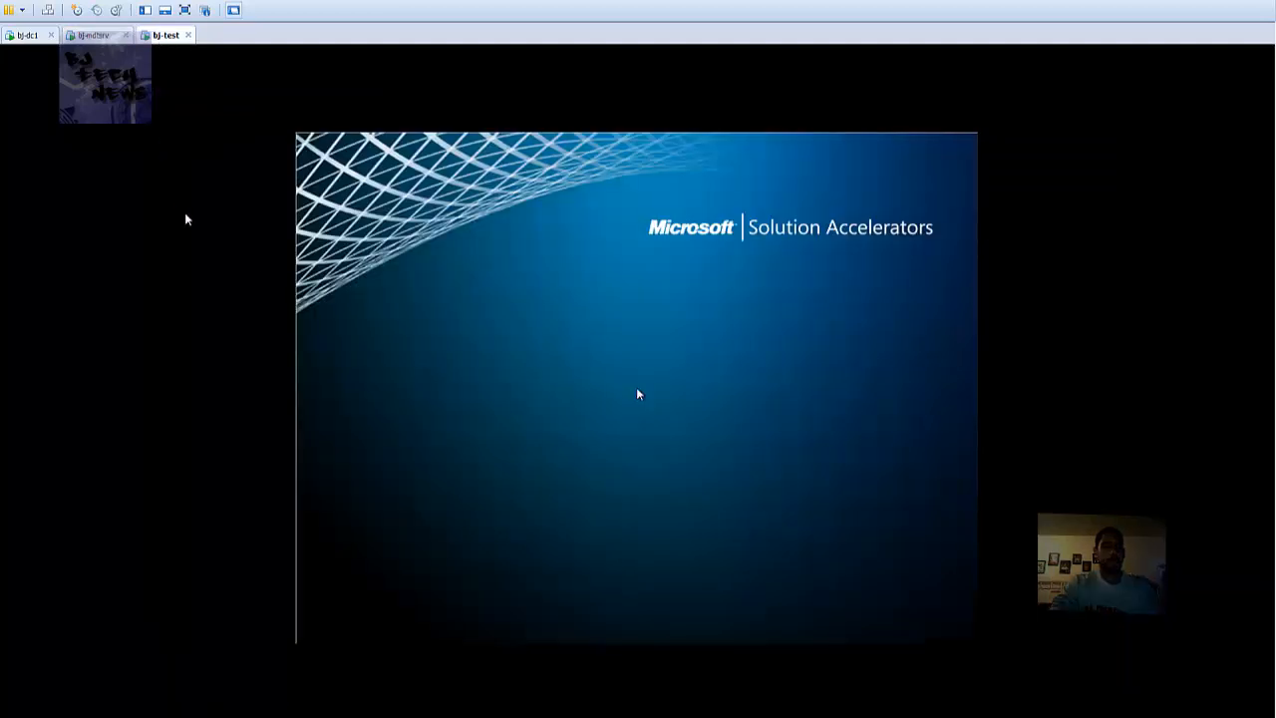
mouse_move(587, 340)
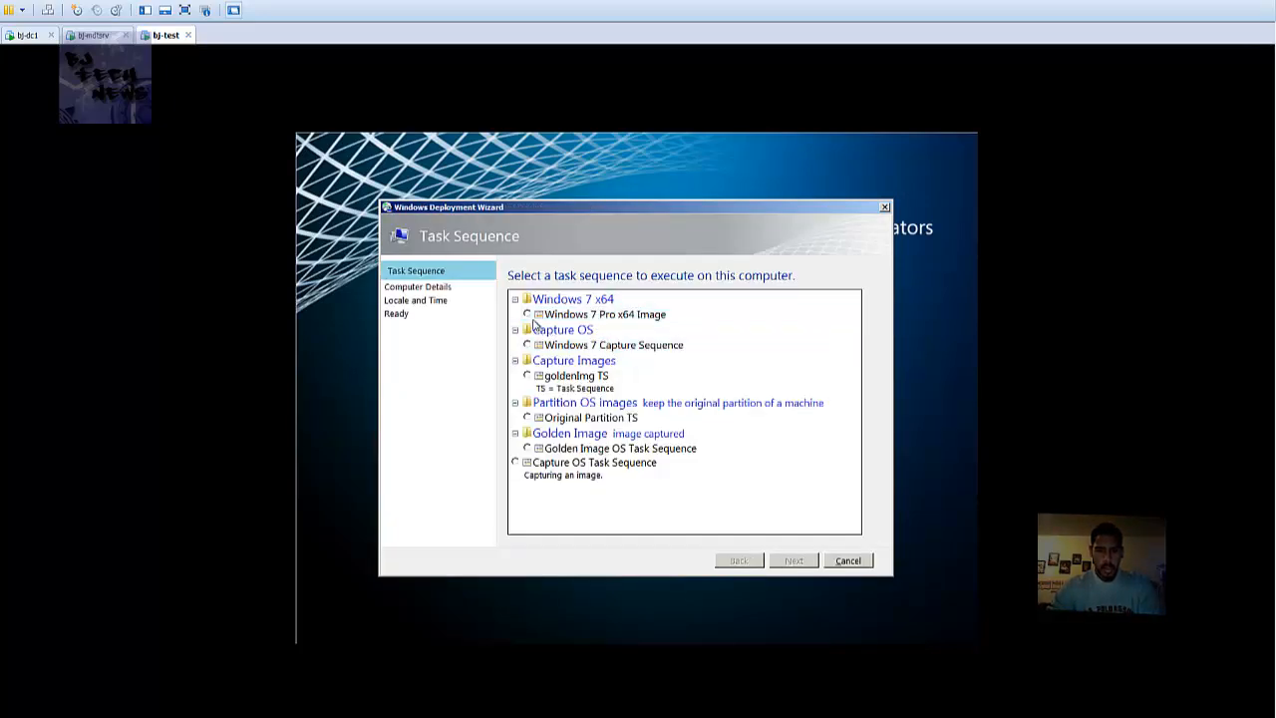
Choose the Windows 7 Pro x64 Image task sequence and name the computer bj-test.
left_click(527, 314)
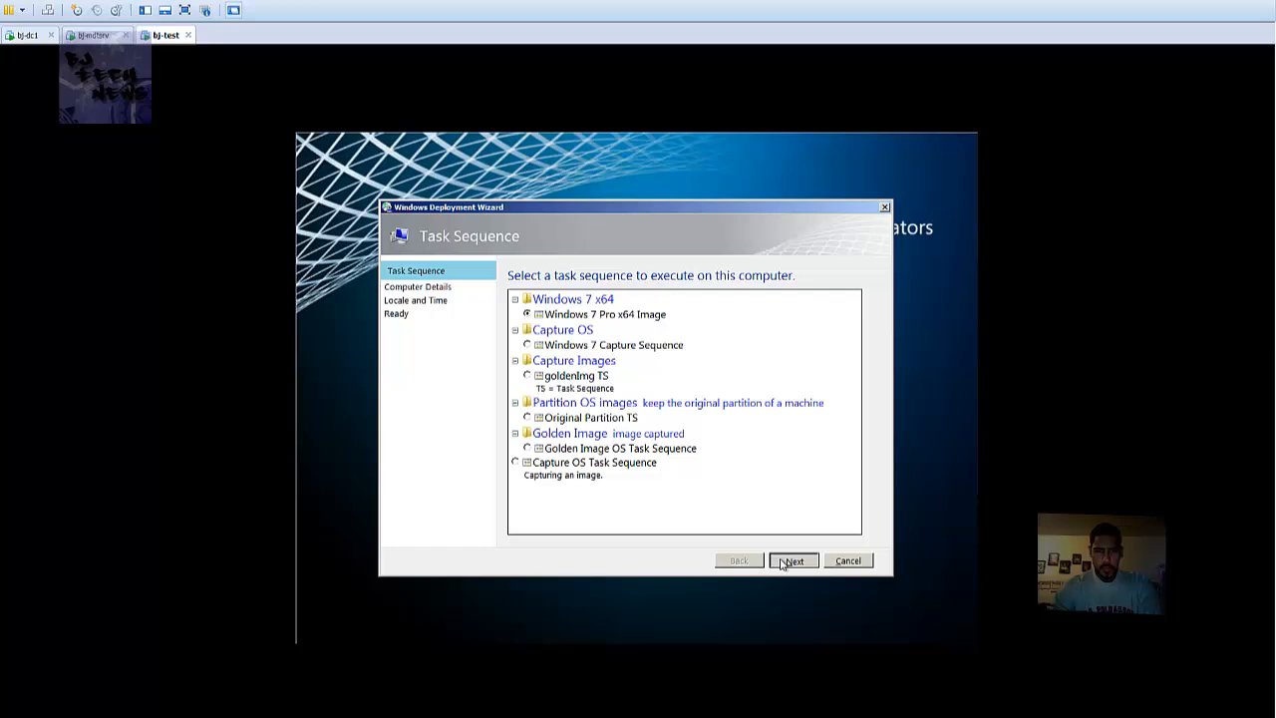
left_click(792, 561)
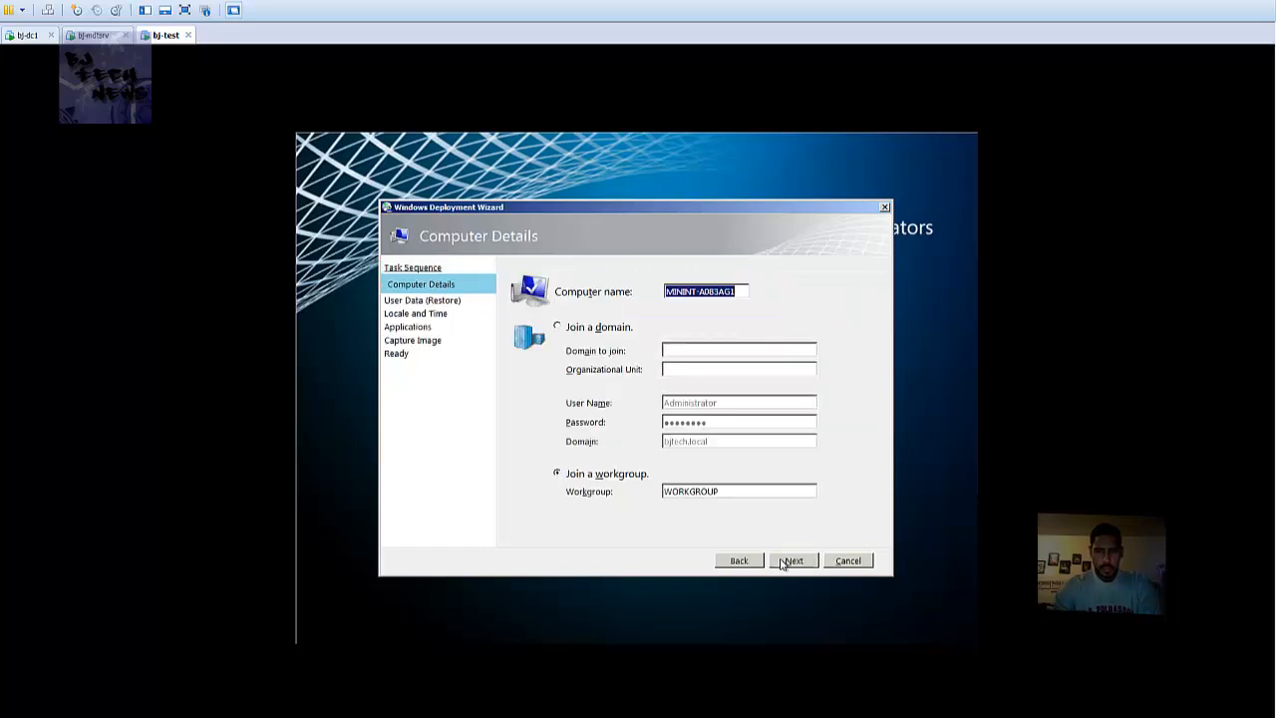
type("bj-te")
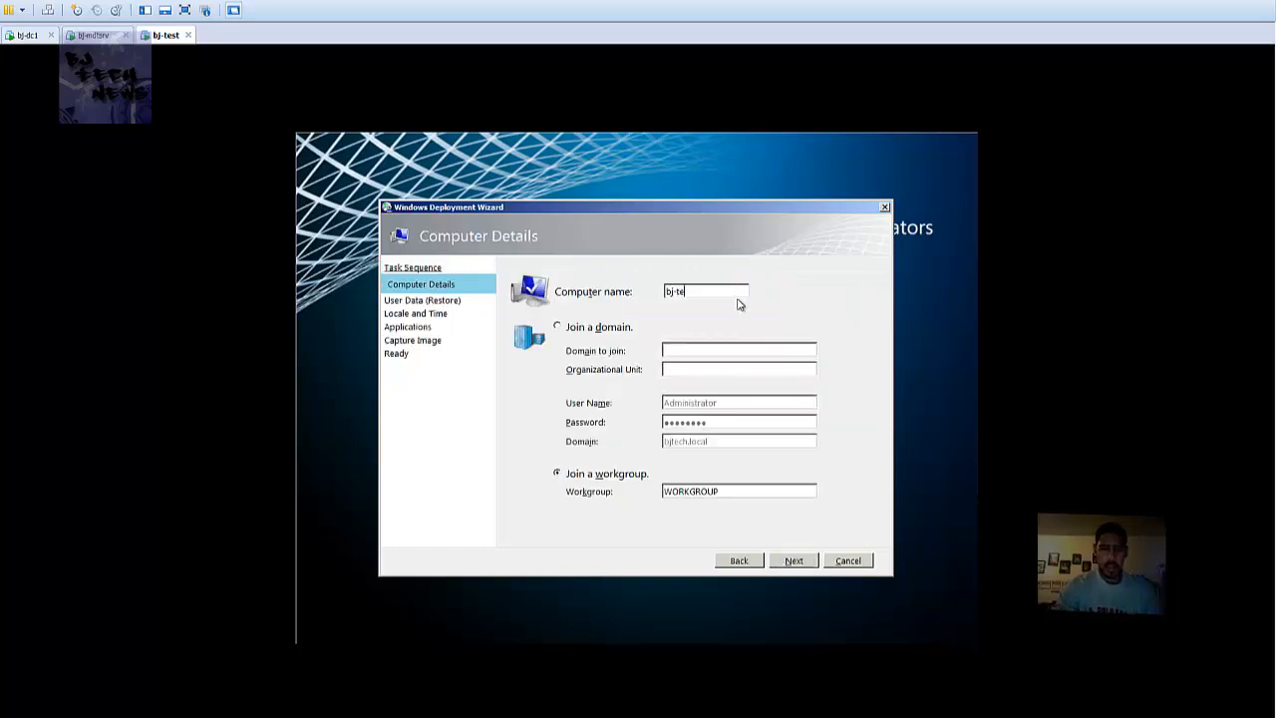
type("st")
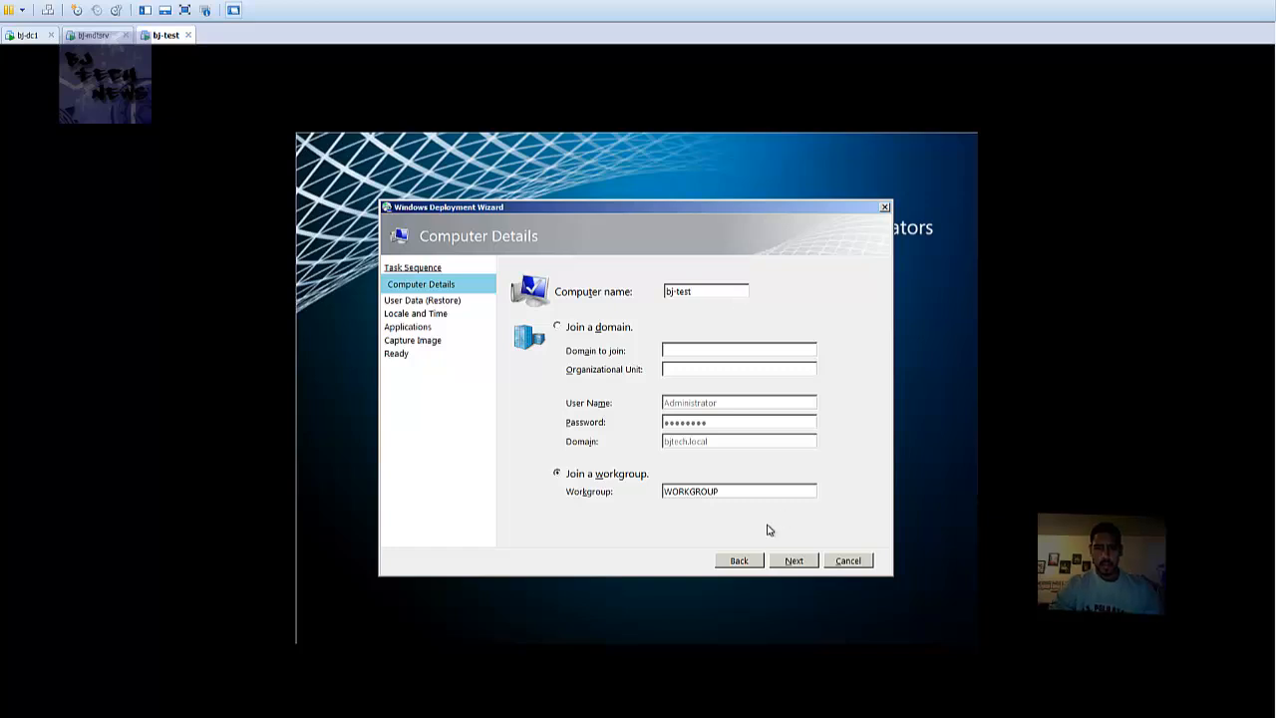
left_click(794, 561)
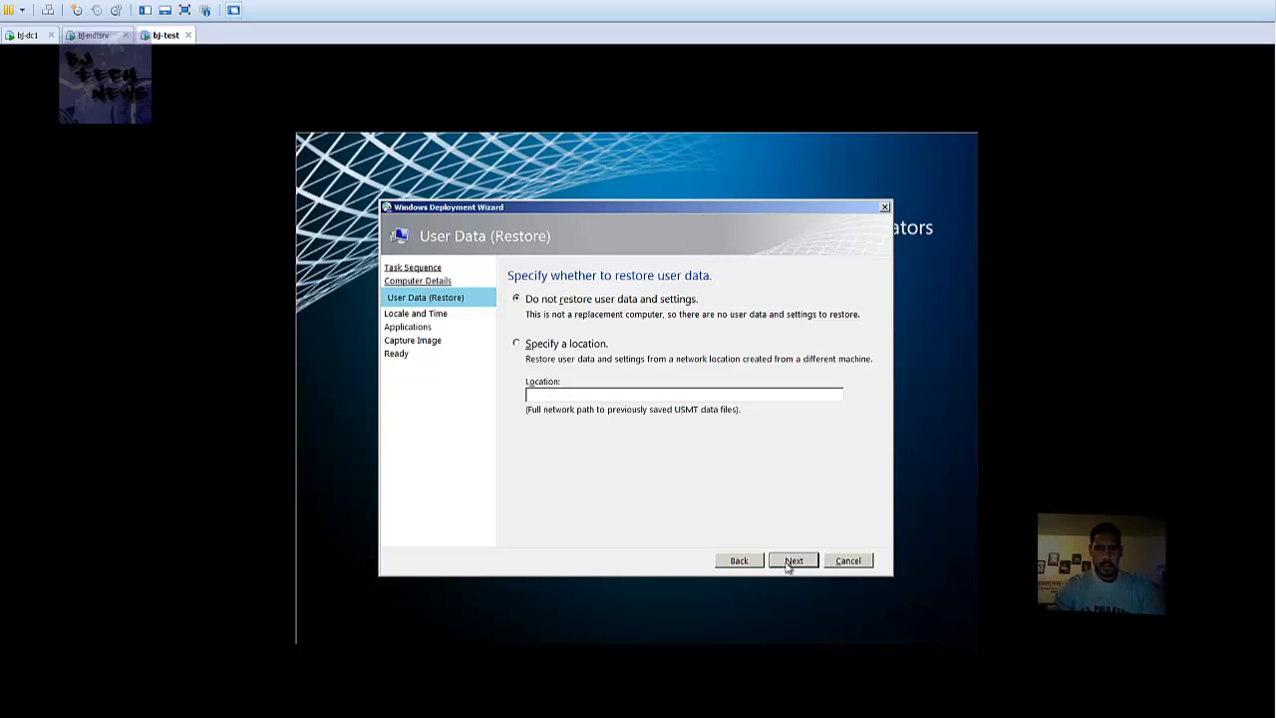
Set Eastern Time, skip optional pages, begin deployment, and open BDD.log in Trace32.
left_click(793, 560)
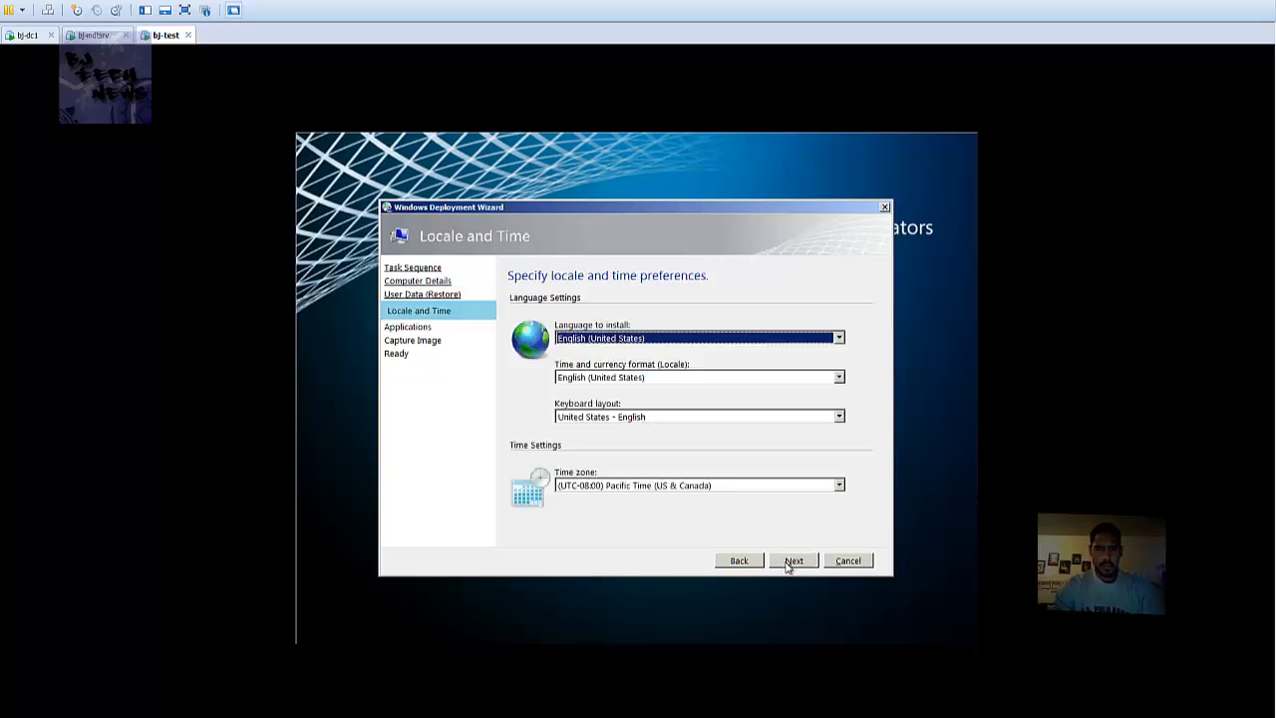
left_click(838, 484)
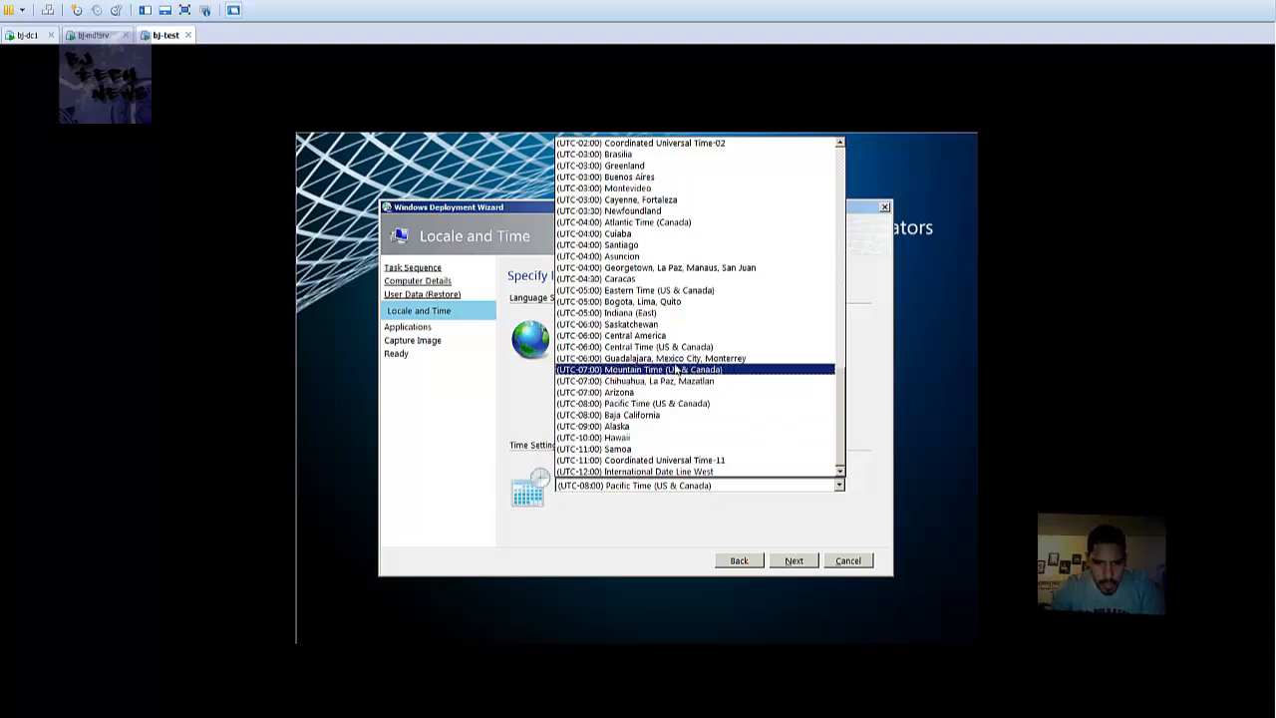
left_click(634, 290)
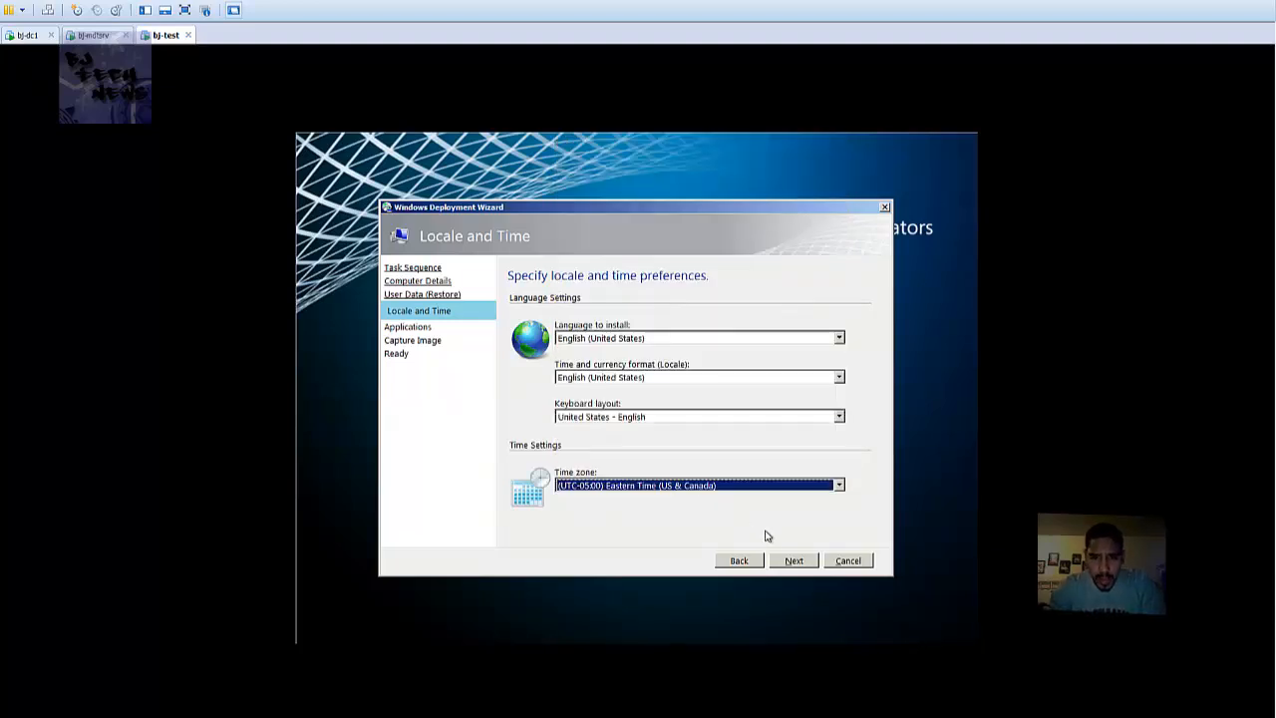
left_click(794, 560)
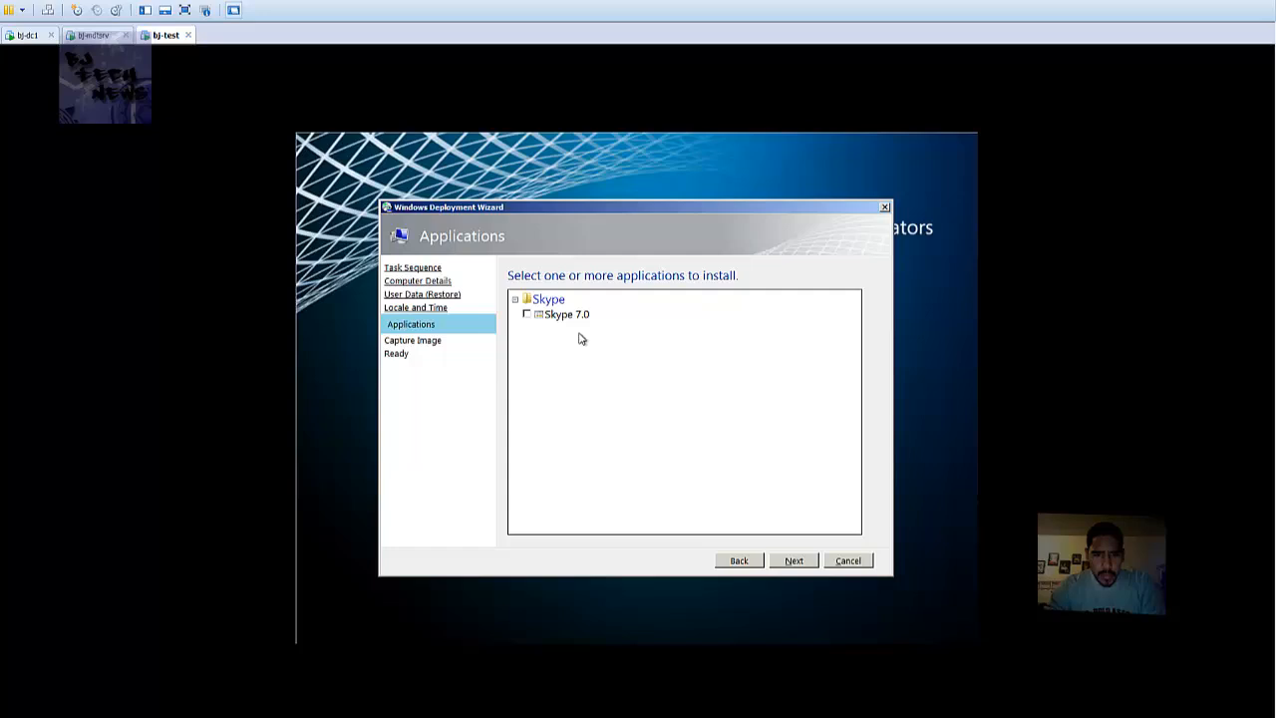
left_click(794, 560)
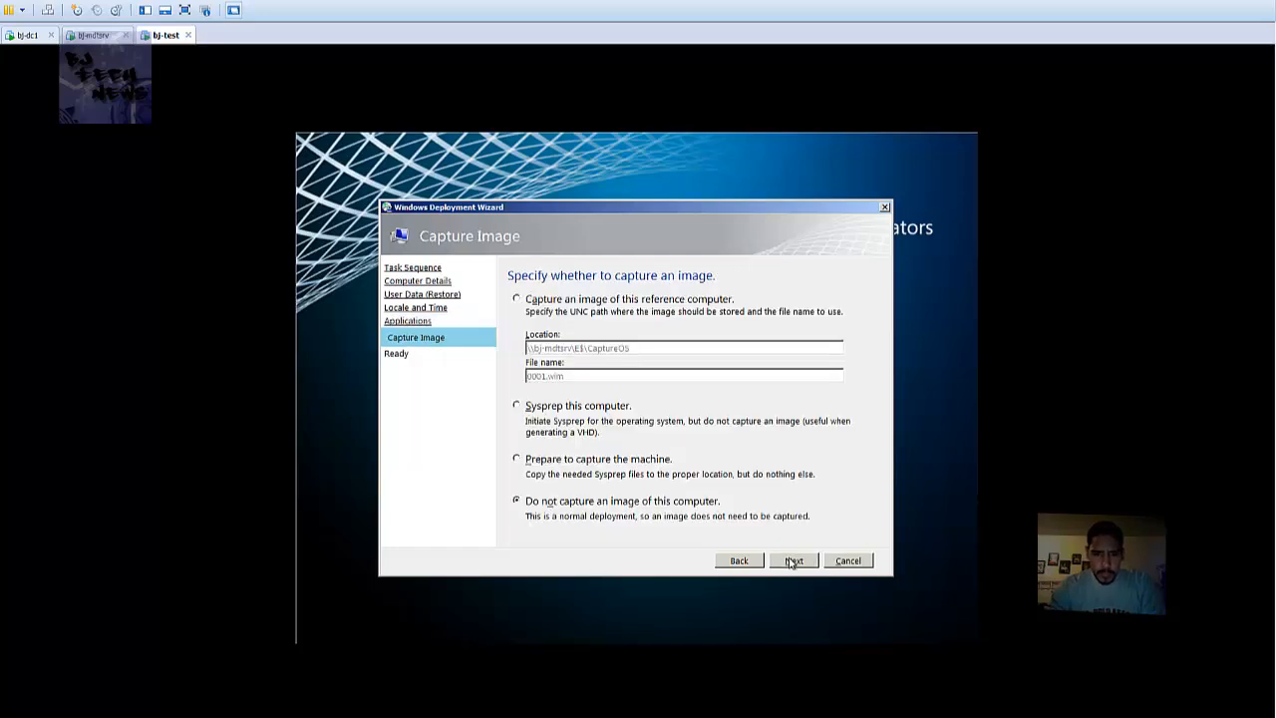
left_click(793, 560)
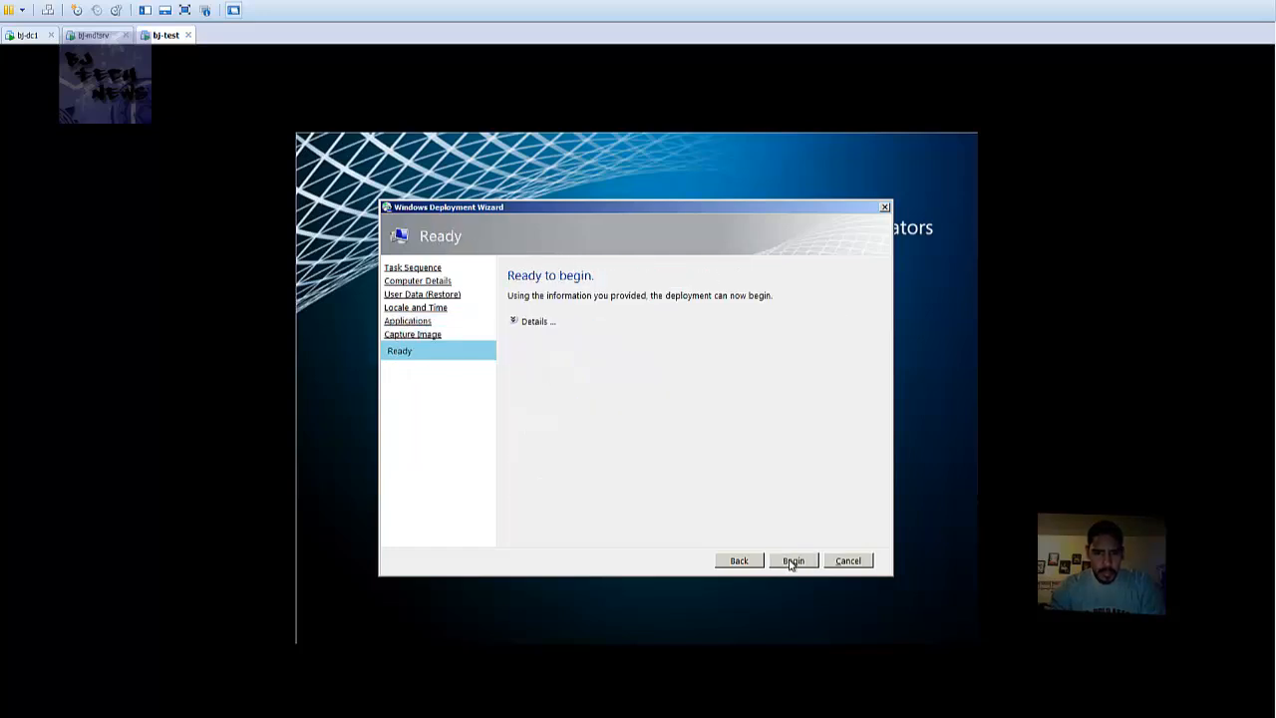
left_click(793, 560)
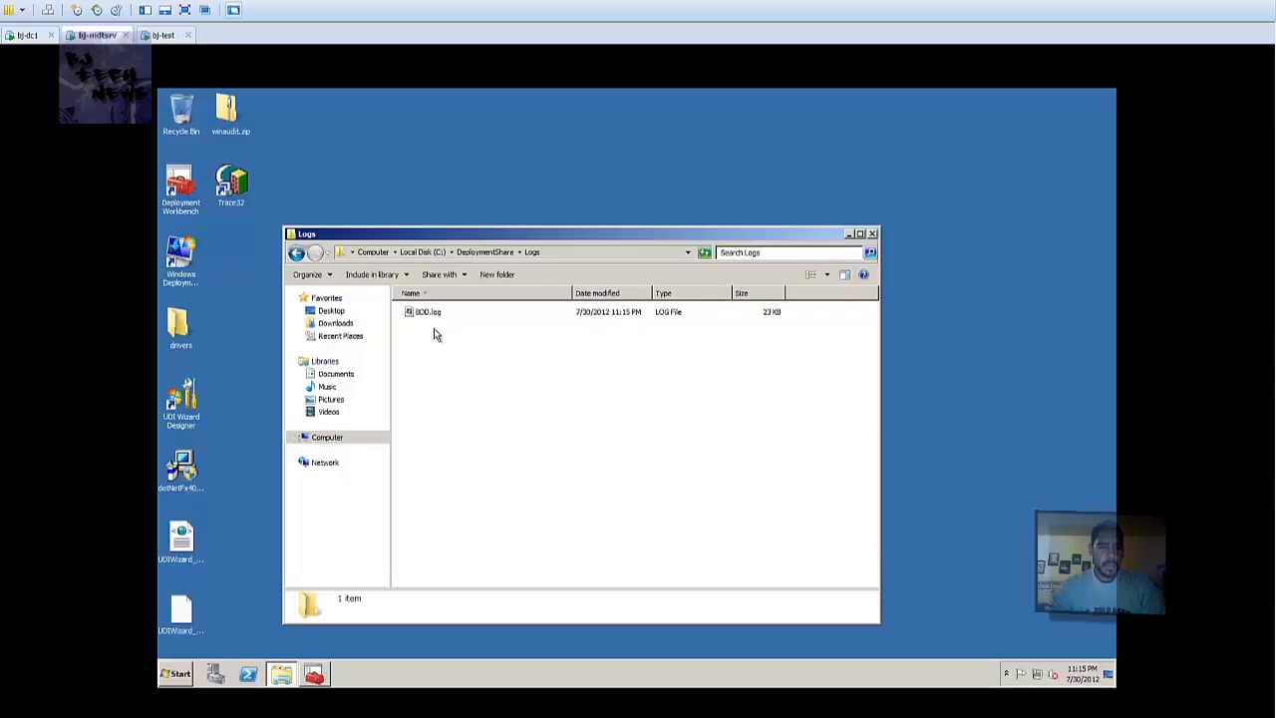
left_click(427, 311)
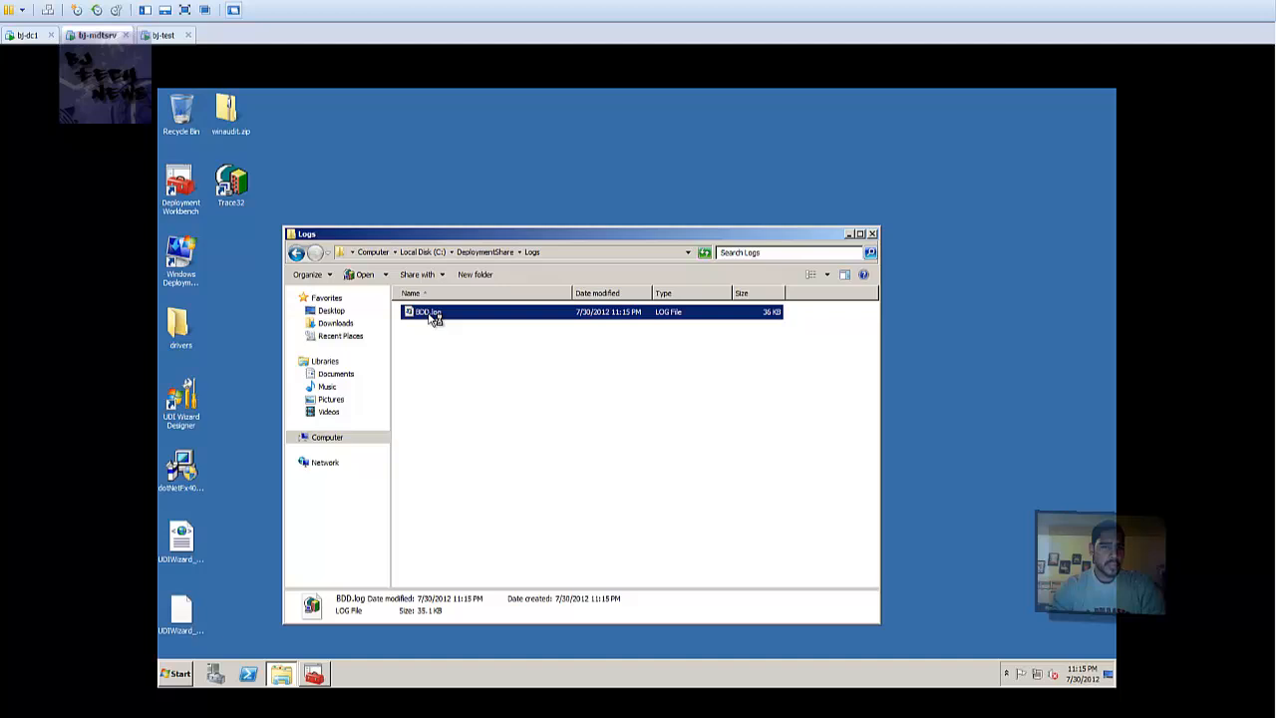
double_click(427, 311)
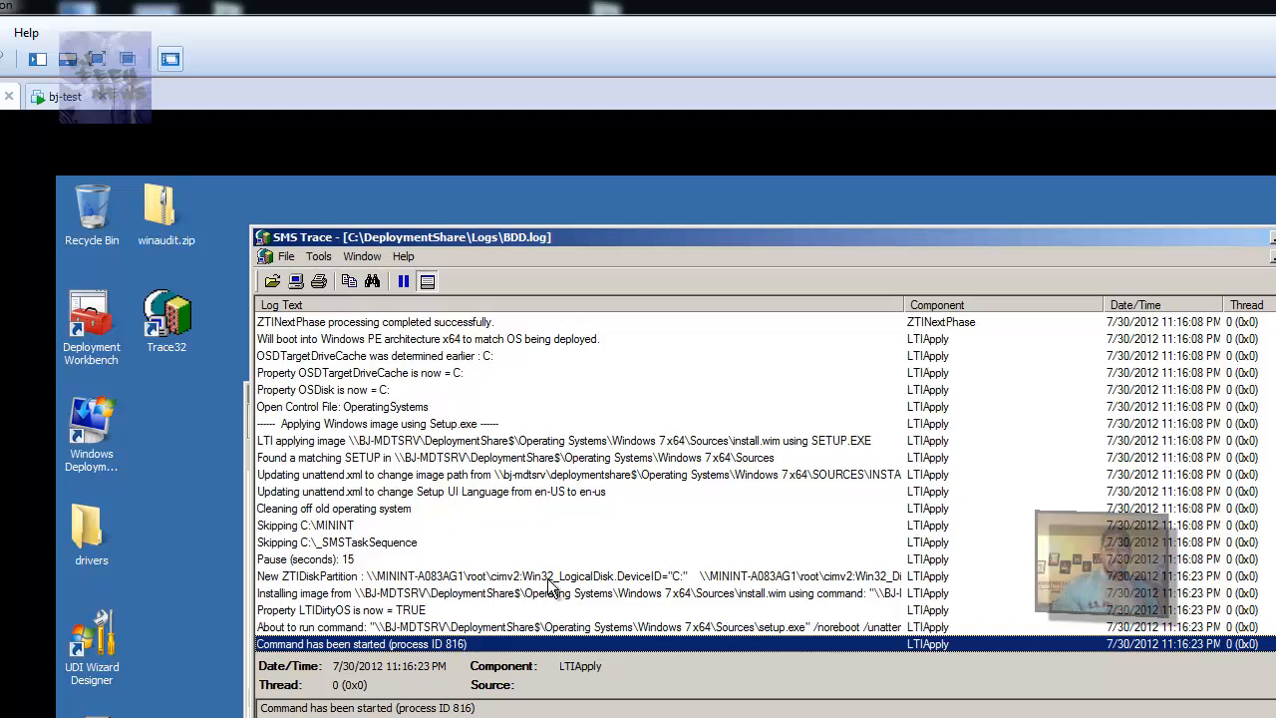
Read the unattend.xml language and old-OS cleanup entries, then the latest 'Command has been started'.
left_click(448, 491)
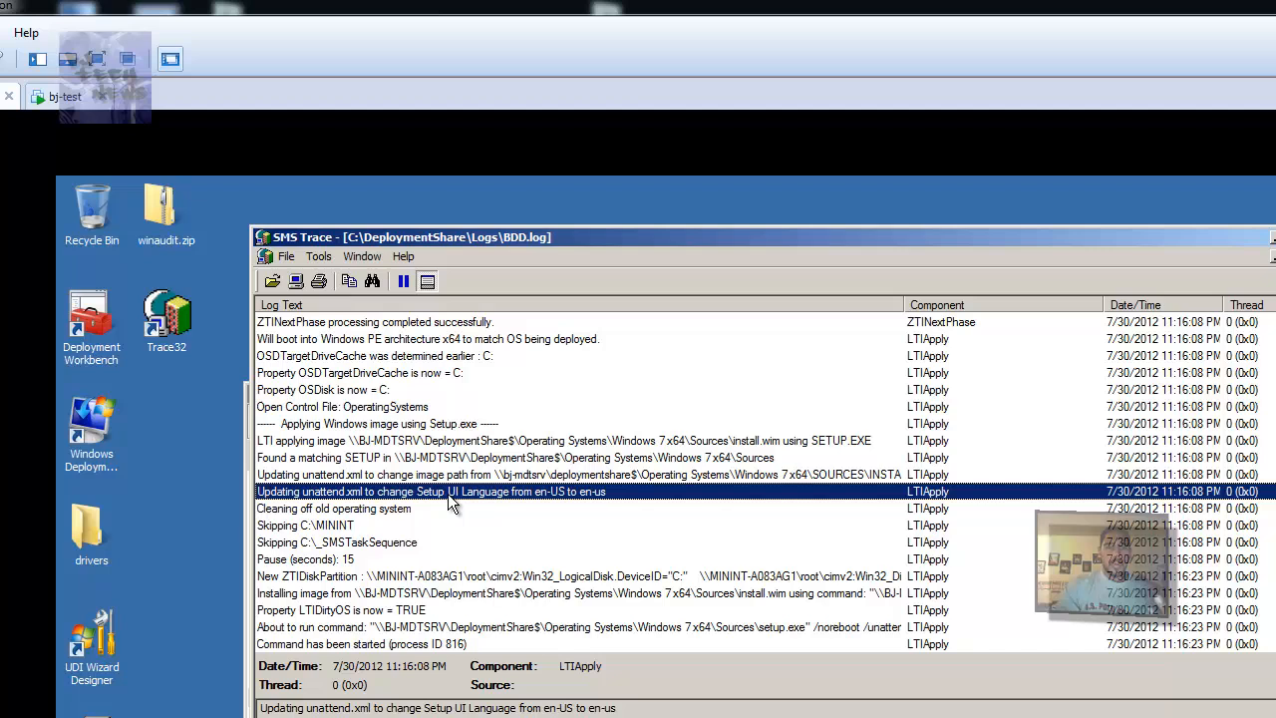
mouse_move(610, 507)
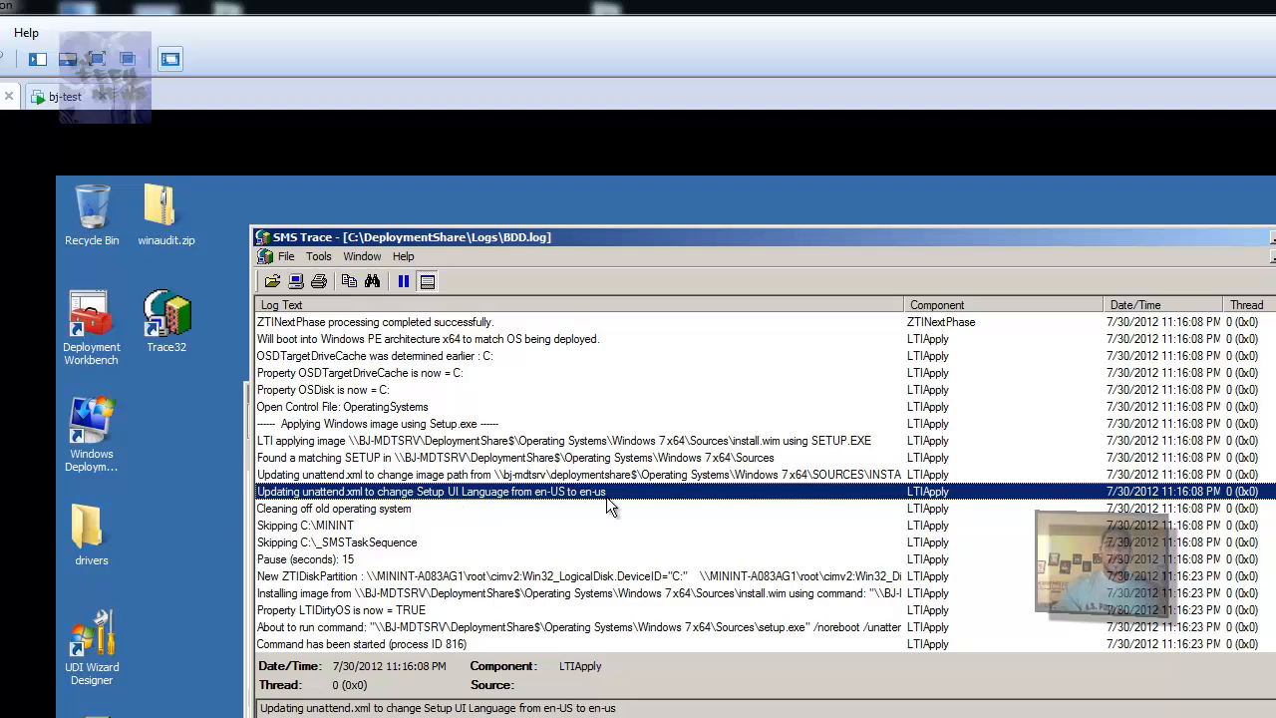
left_click(334, 508)
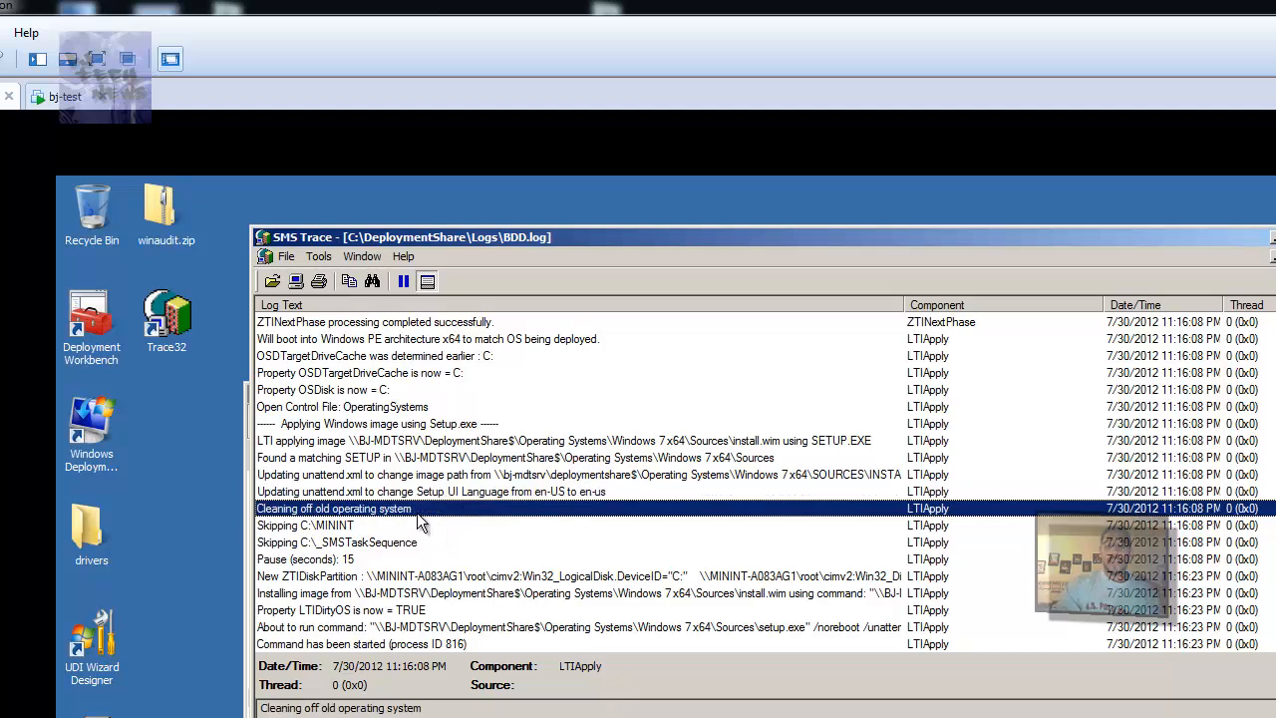
mouse_move(85, 88)
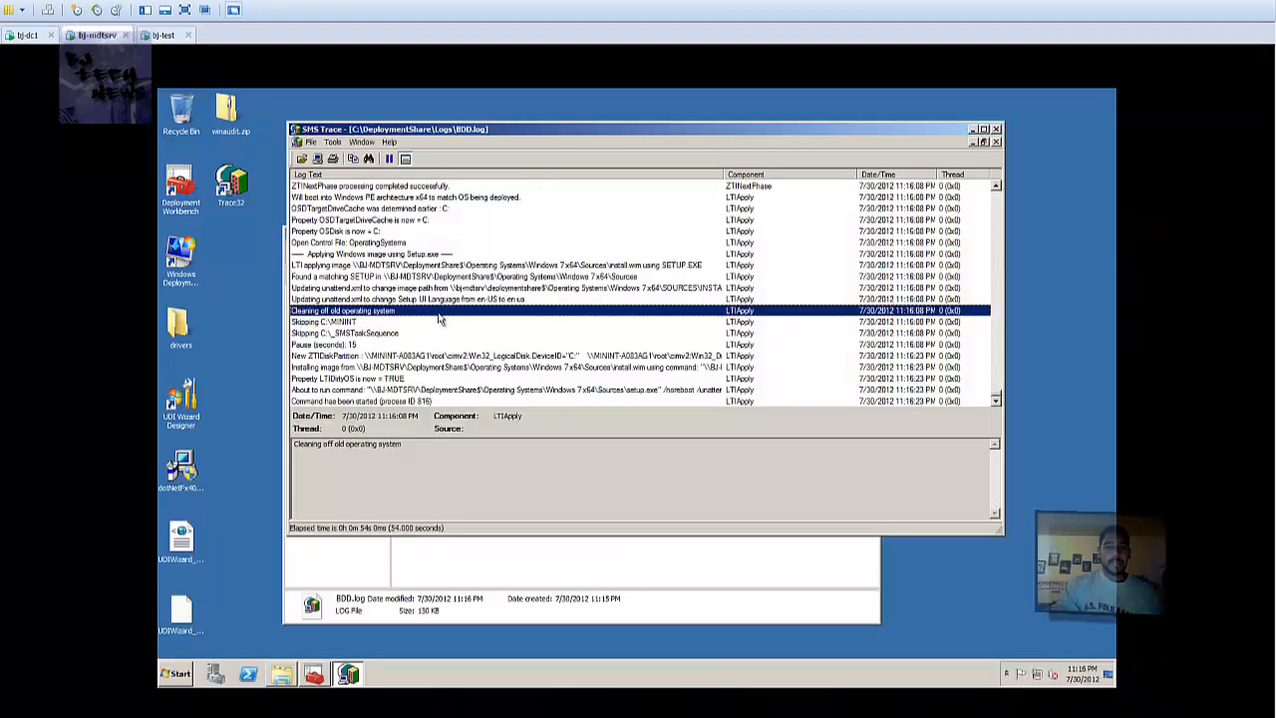
left_click(439, 401)
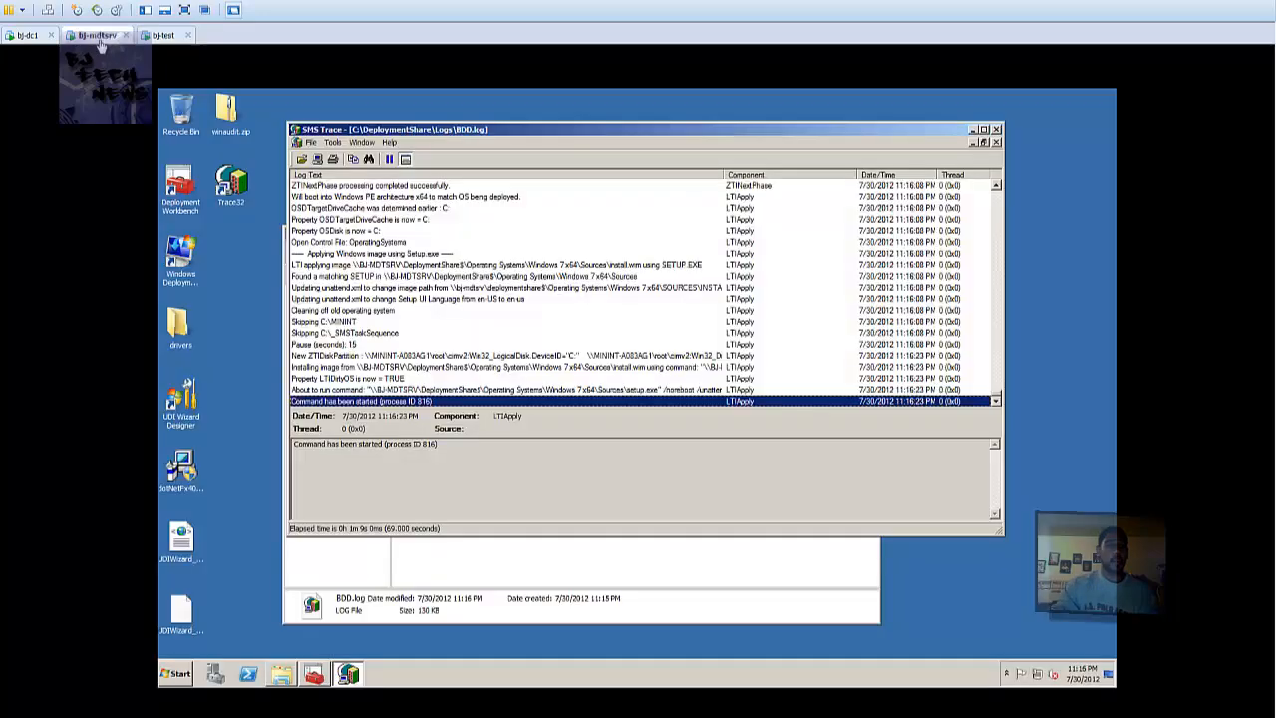
mouse_move(603, 324)
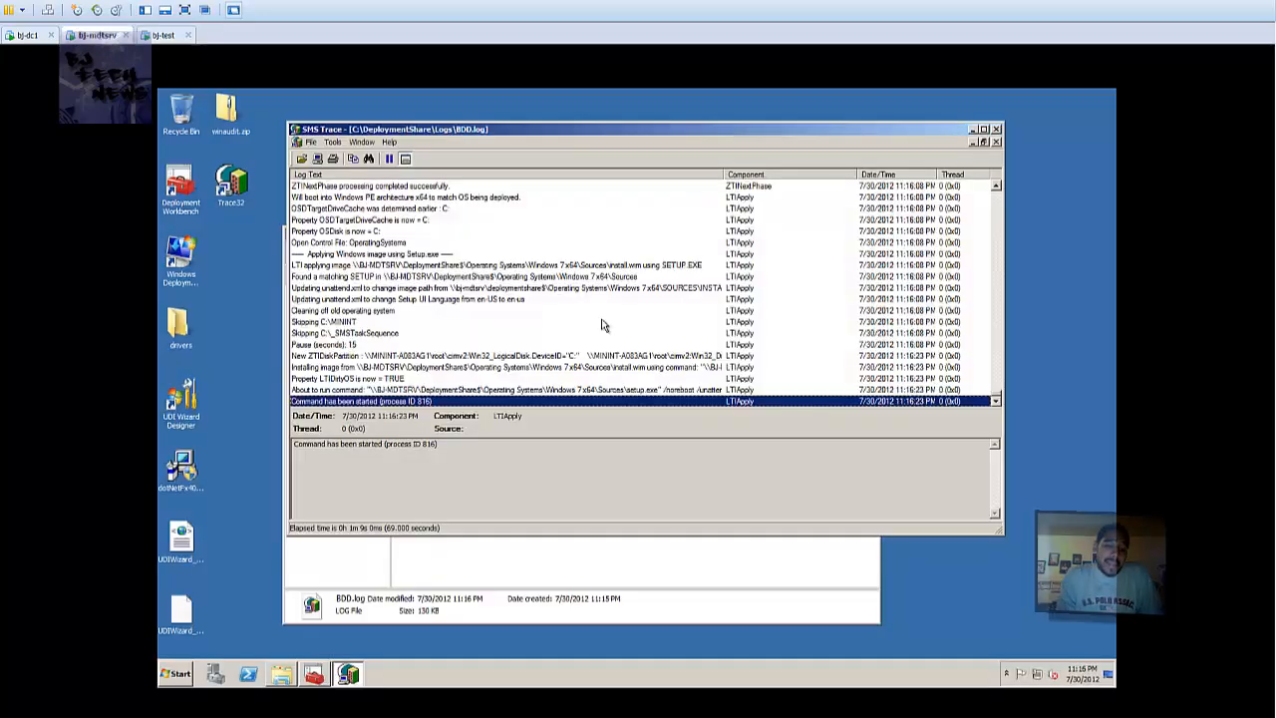